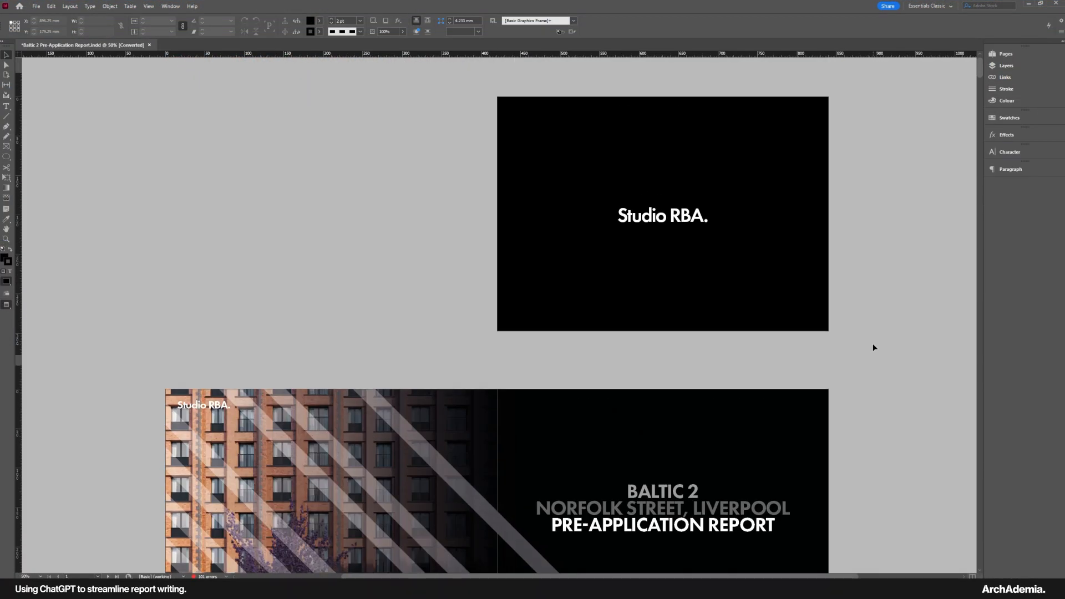
- Review the report pages and switch the ChatGPT model to GPT-4
scroll(down, 3)
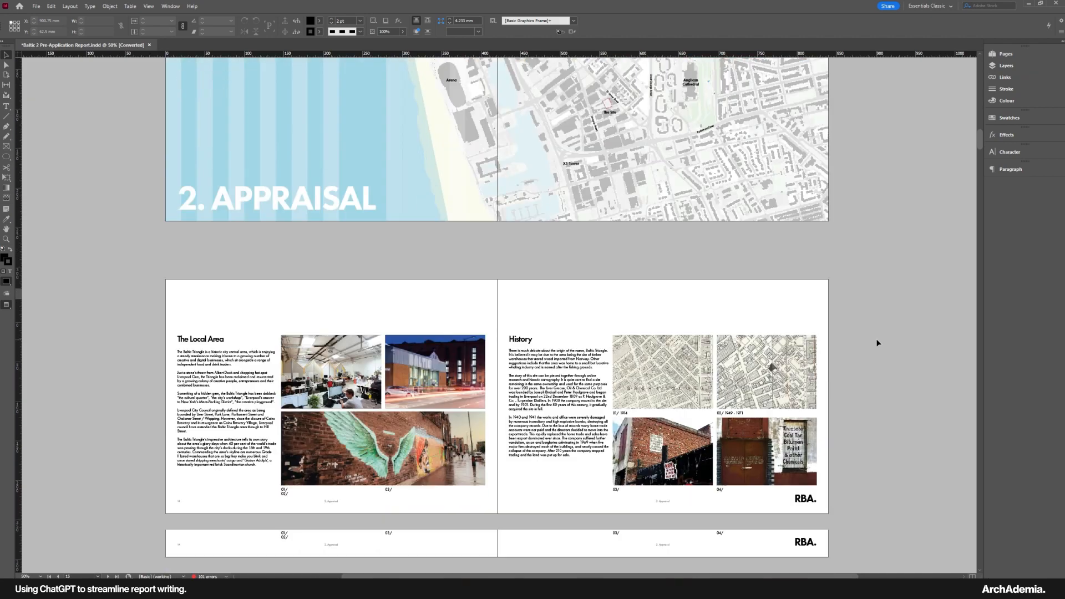
scroll(down, 3)
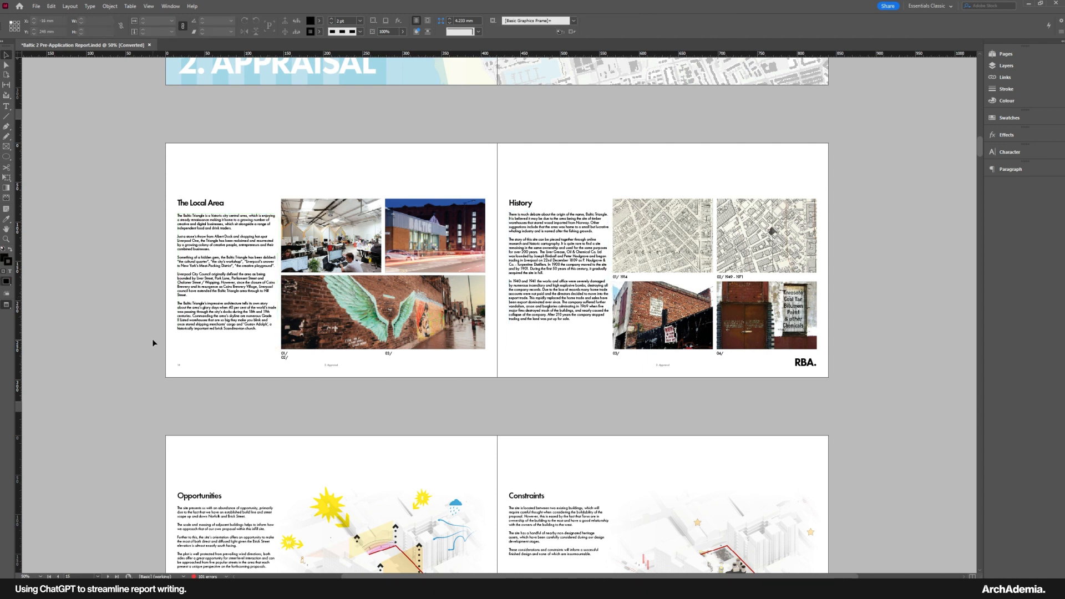
click(557, 278)
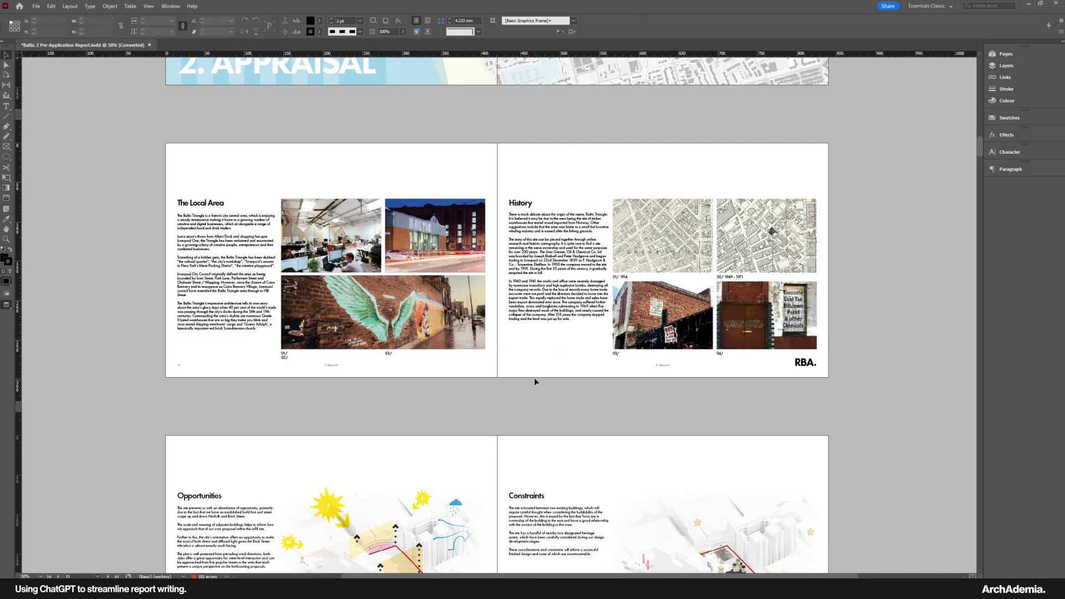
scroll(down, 3)
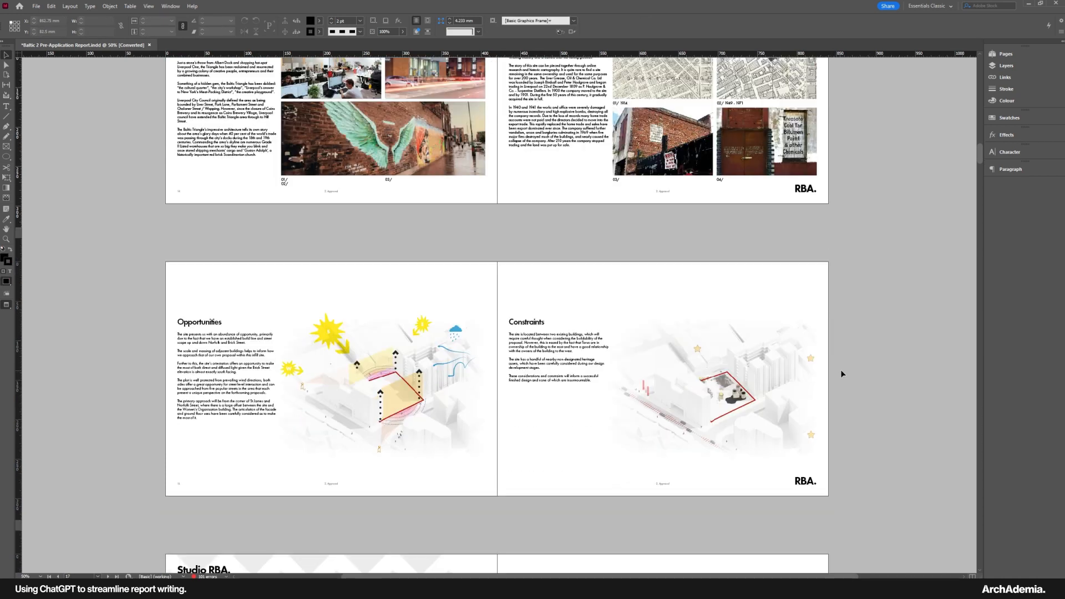
scroll(down, 3)
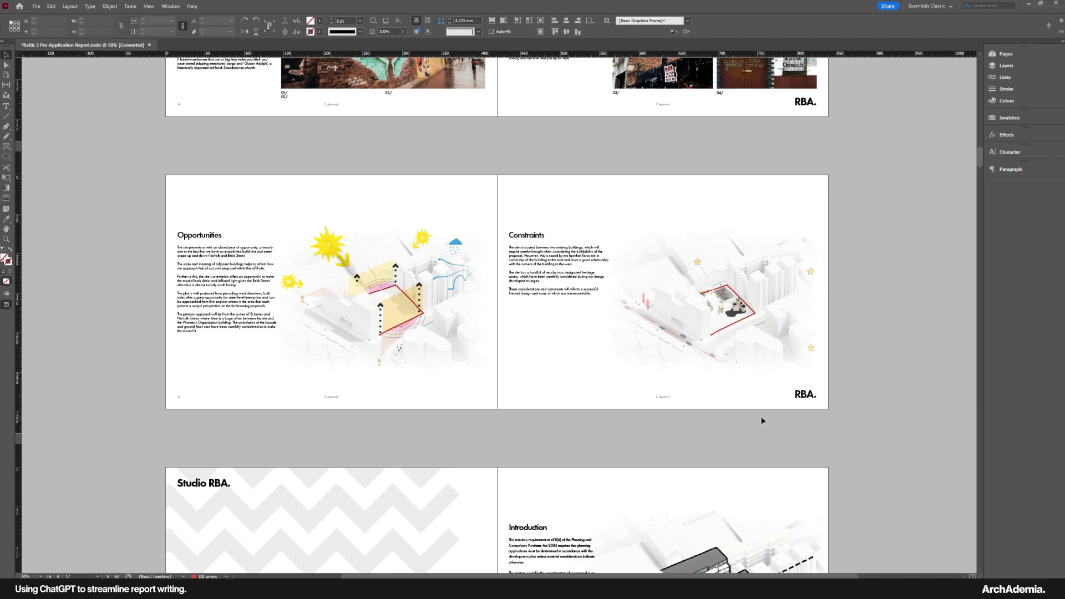
scroll(up, 3)
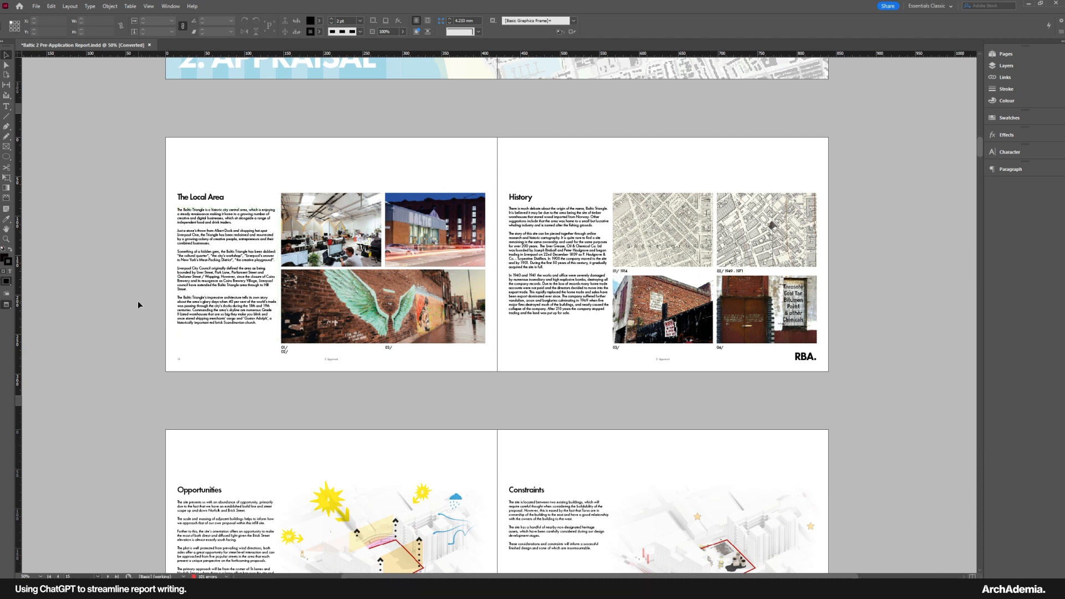
click(210, 308)
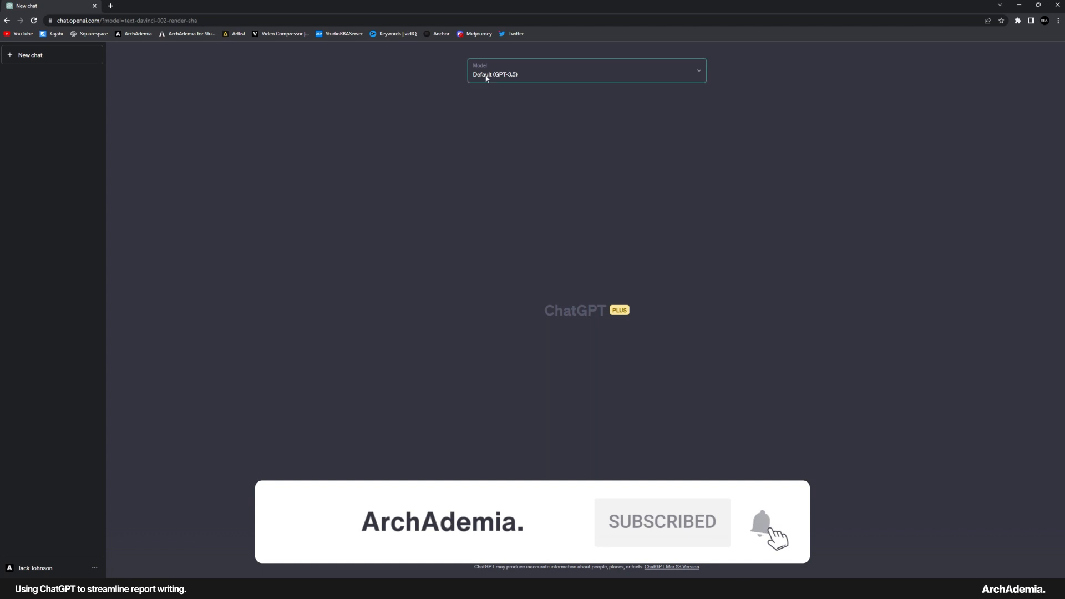
click(586, 70)
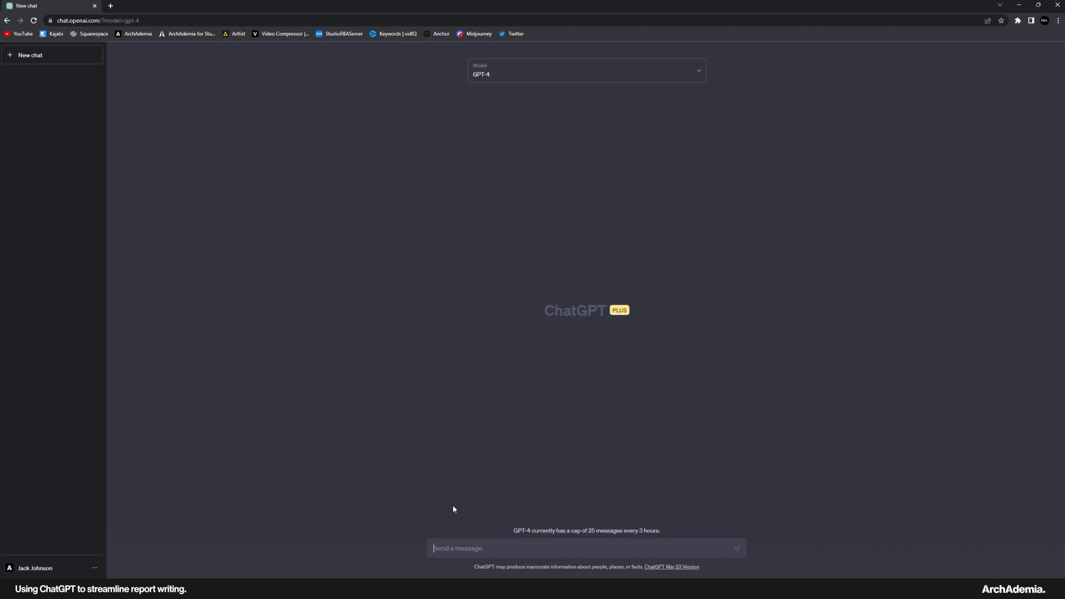
- Introduce yourself as a UK architect writing a planning report and ask GPT-4 for help
text(H)
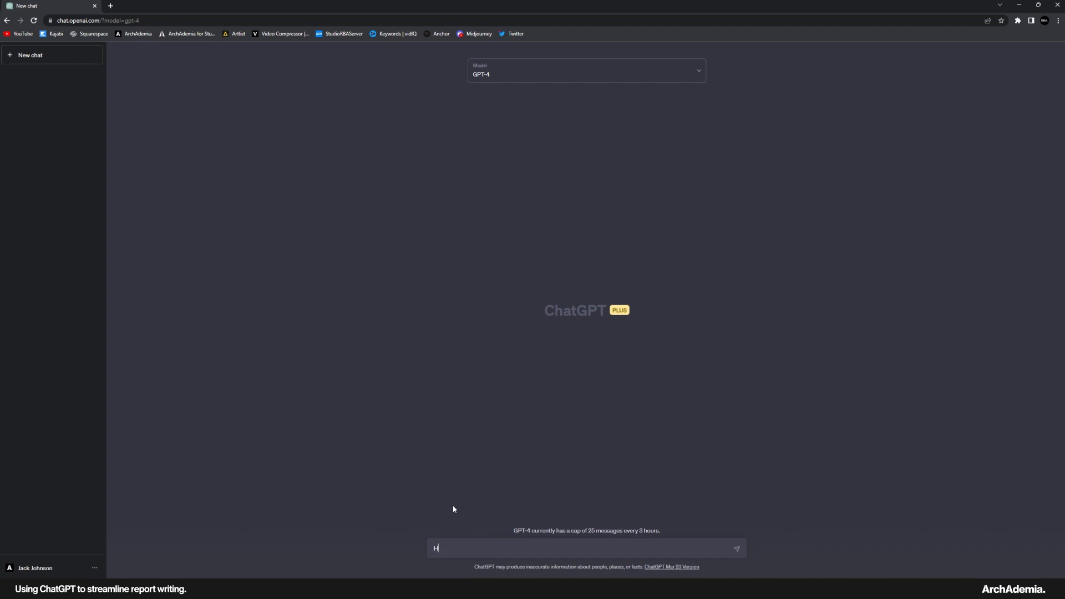
text(ello, I'm an a)
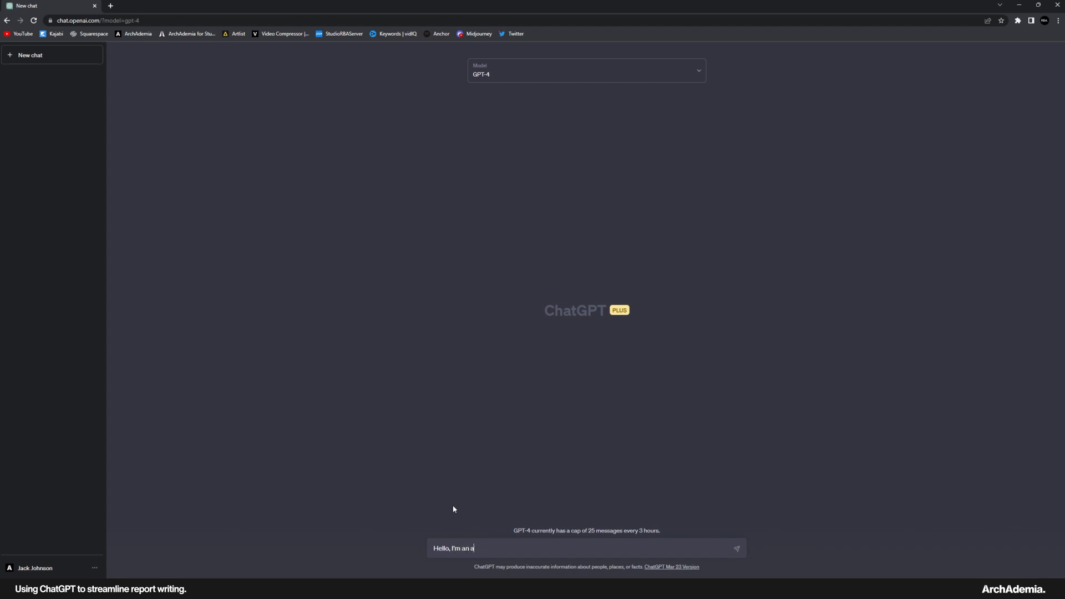
text(rchitect from the)
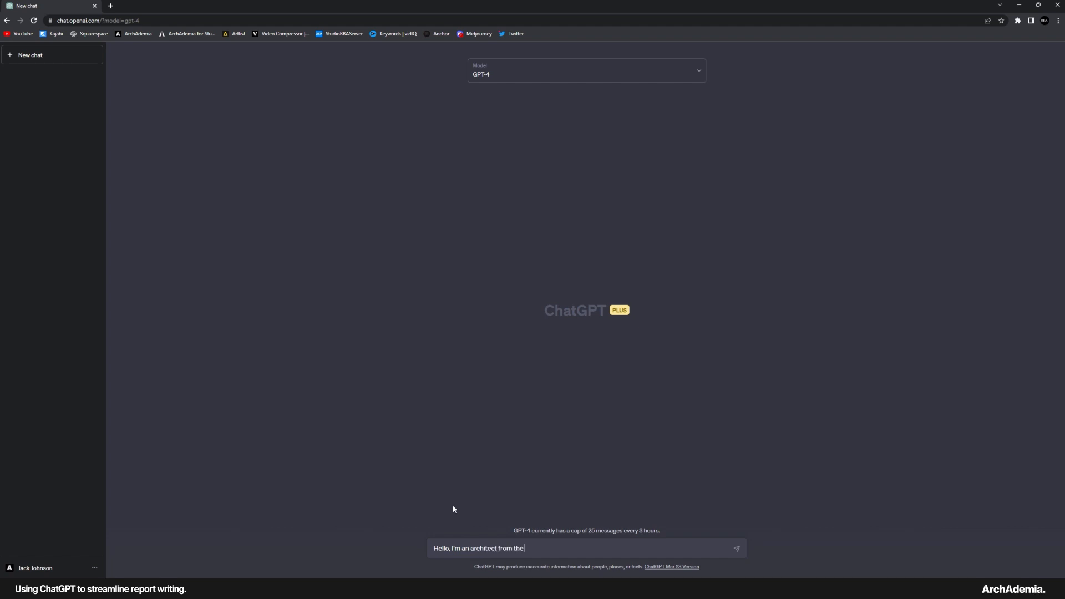
text(UK and I'm currently writing a planning rep)
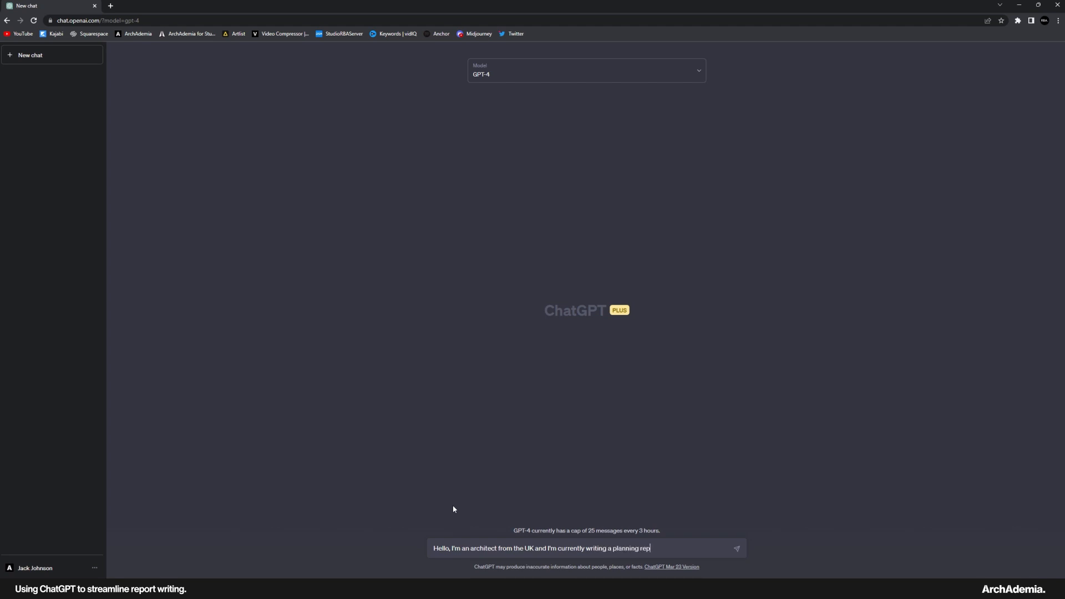
text(ort, can you help)
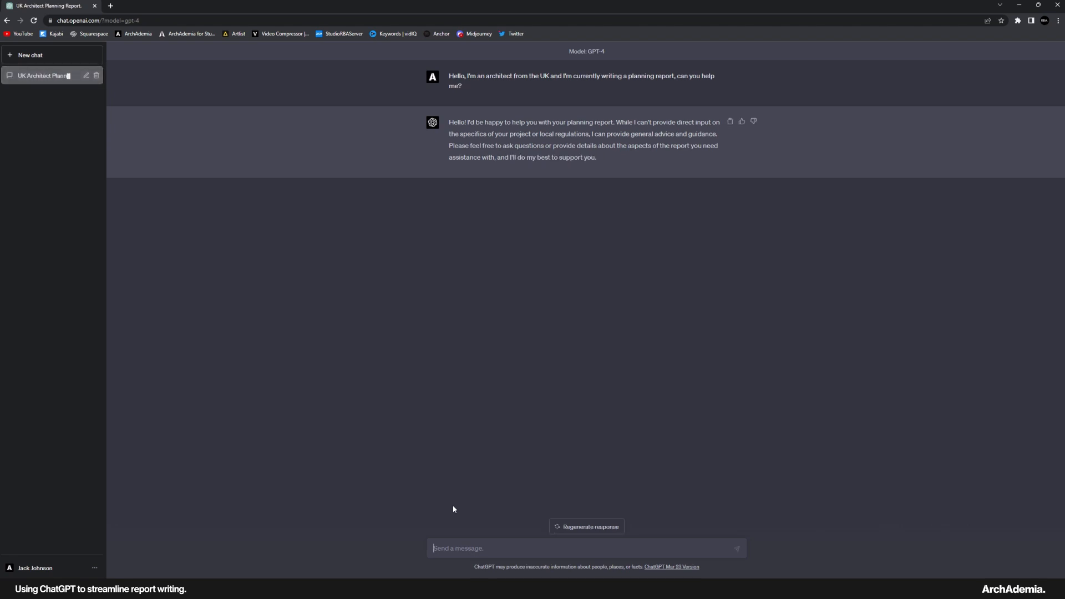
mouse_move(653, 136)
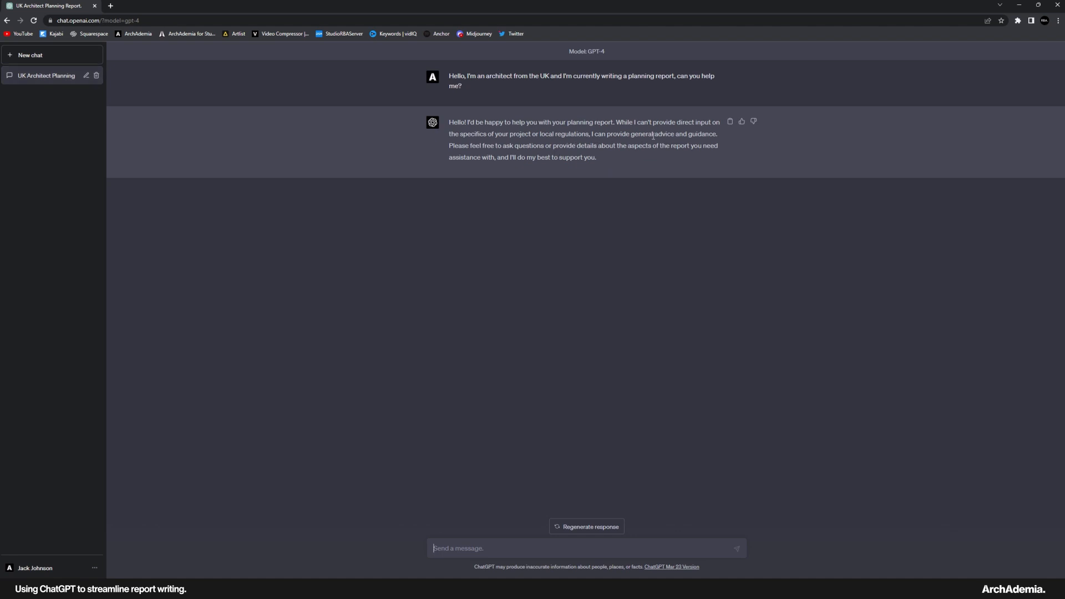
mouse_move(495, 145)
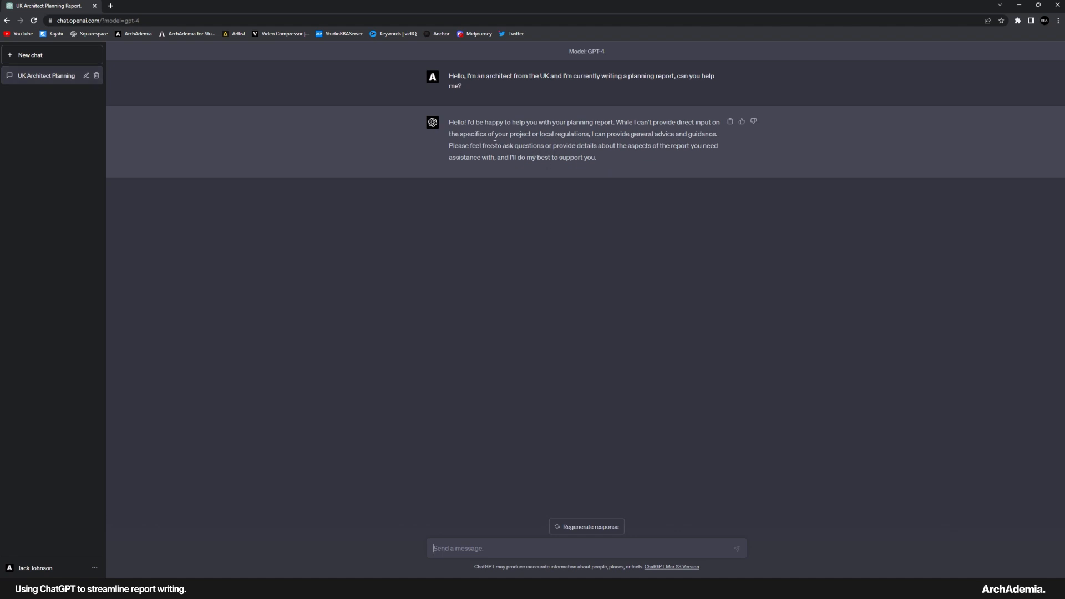
mouse_move(440, 367)
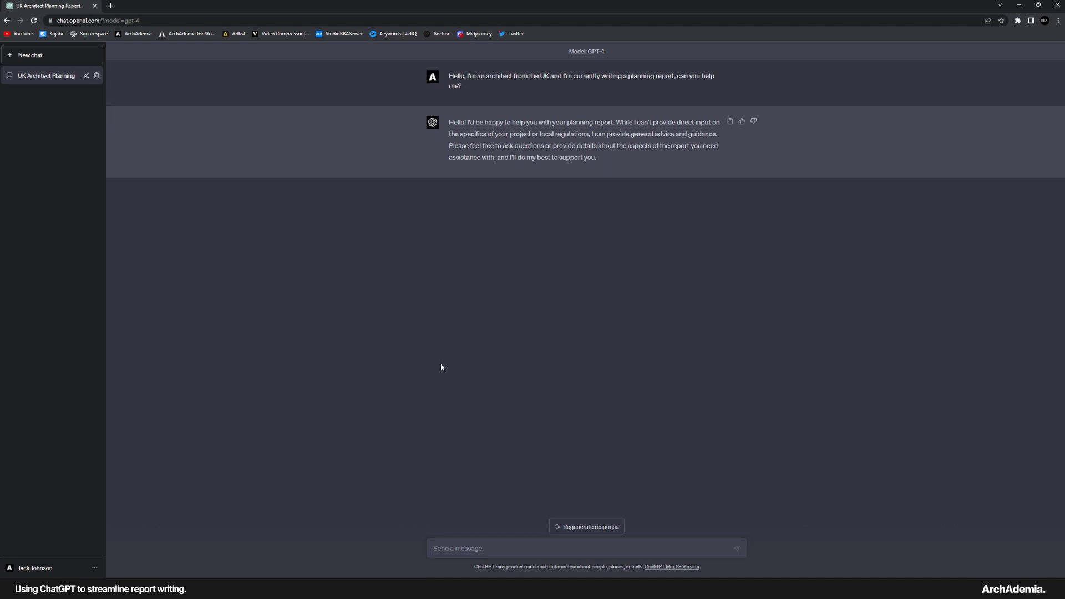
- Send GPT-4 a request for a short write-up about the Baltic Triangle area of Liverpool
text(Ok thanks, firstly, I'd like)
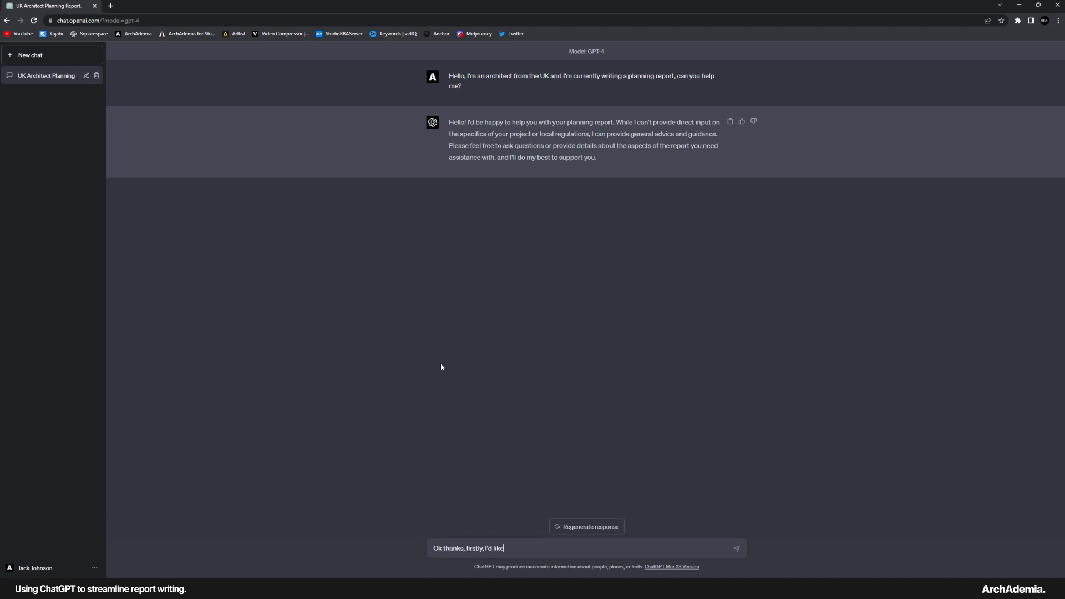
text(a short write up)
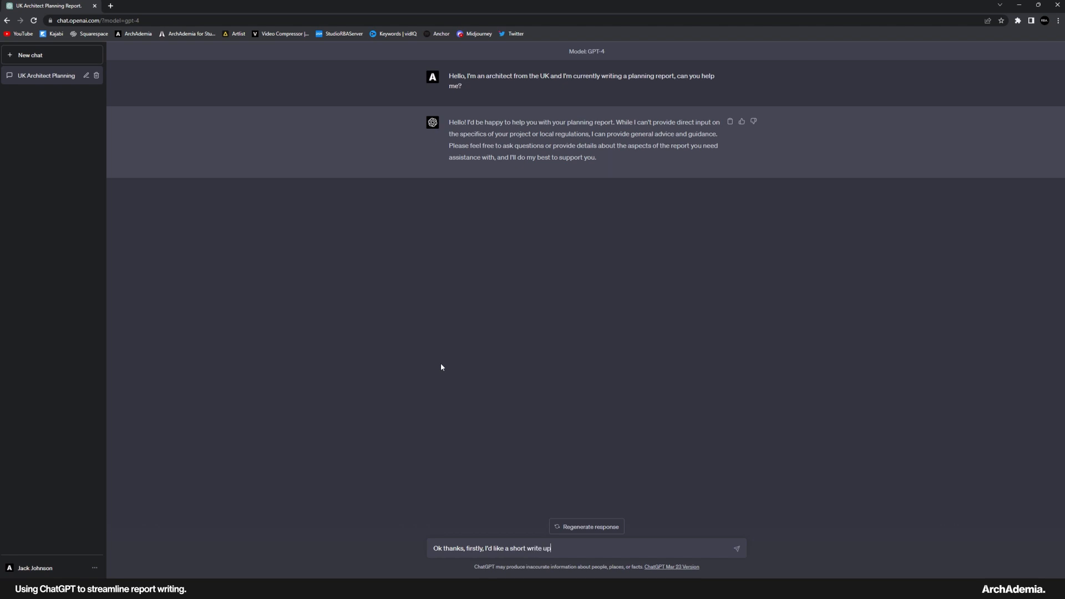
text(about the Baltic Triangle ar)
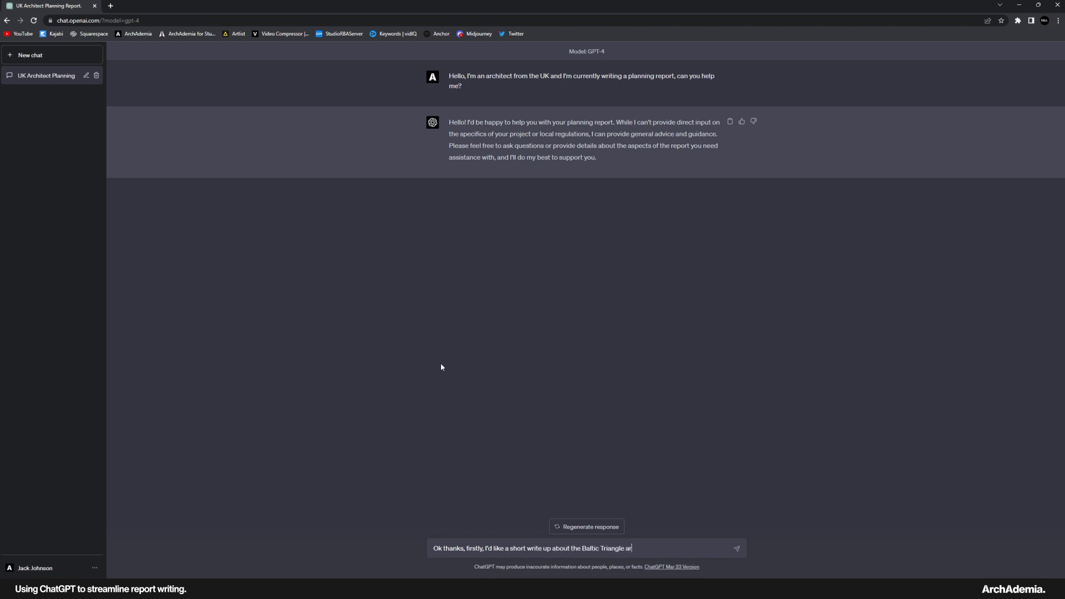
text(ea of Liverpo)
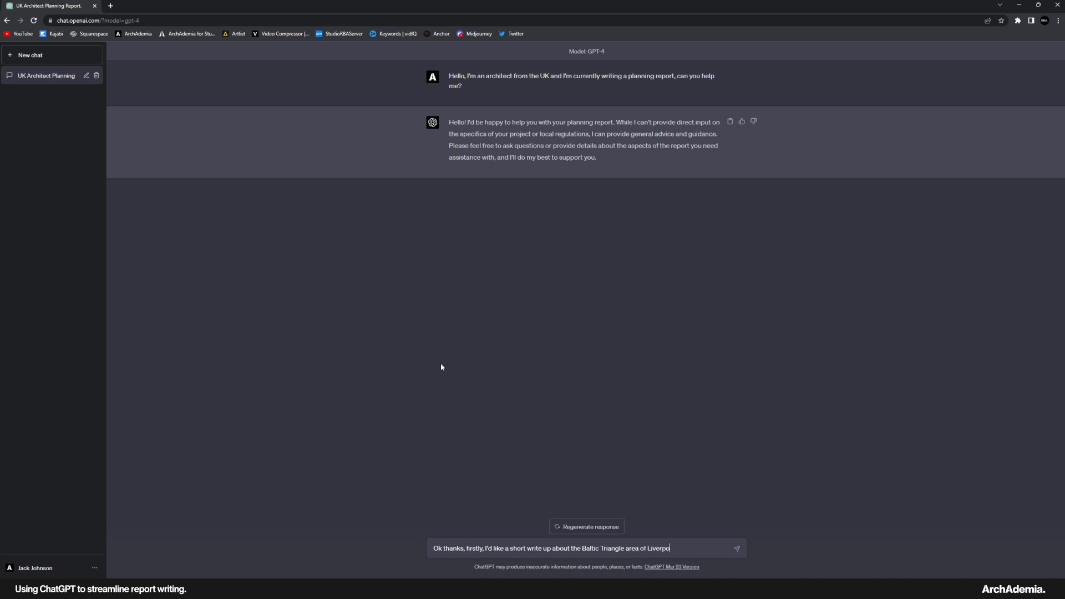
text(ol,)
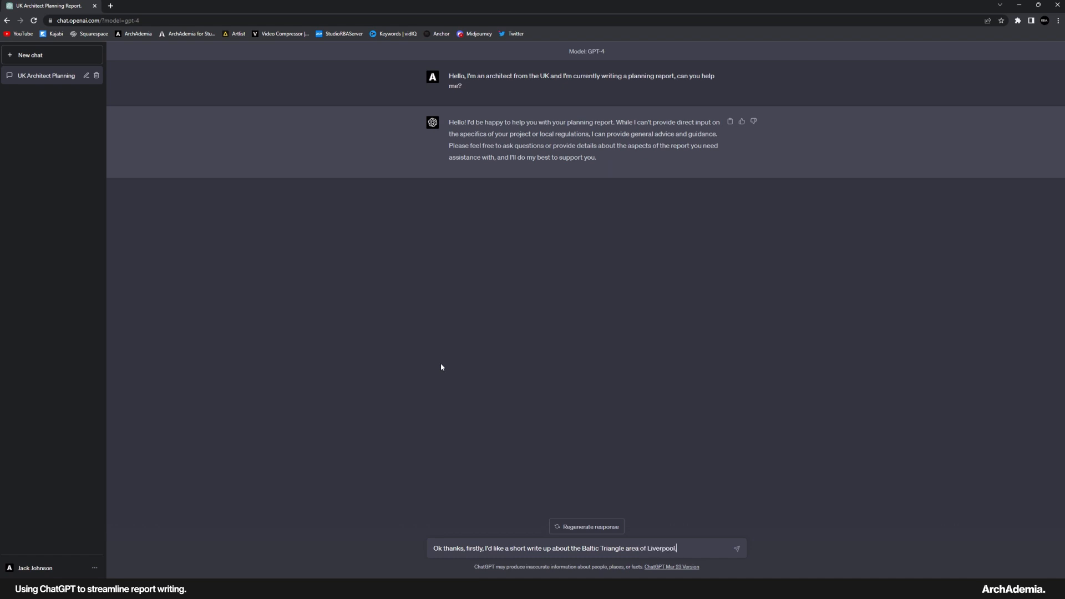
key(Return)
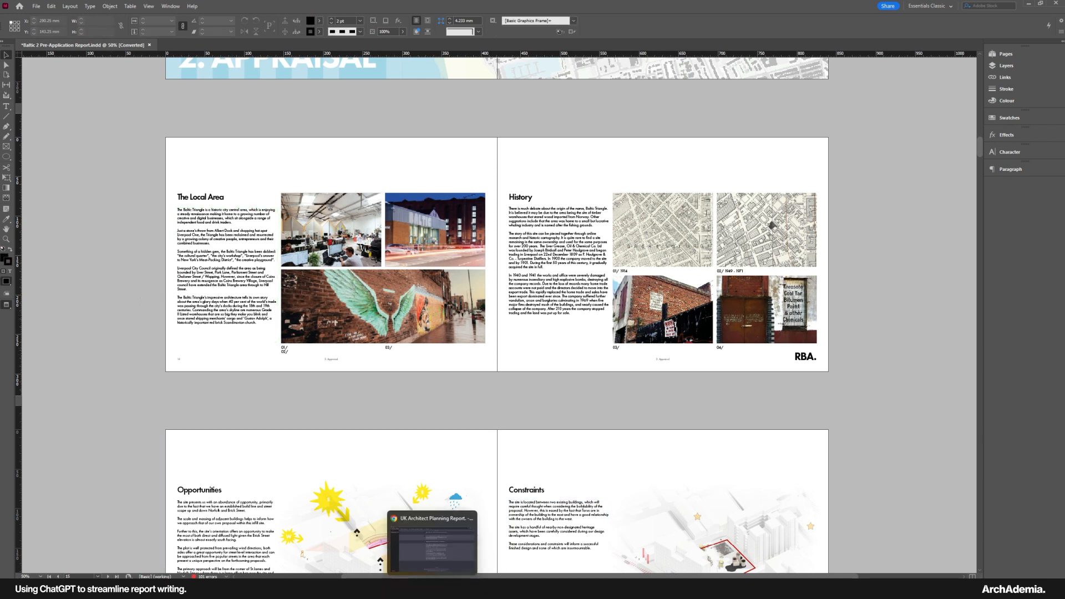
click(227, 326)
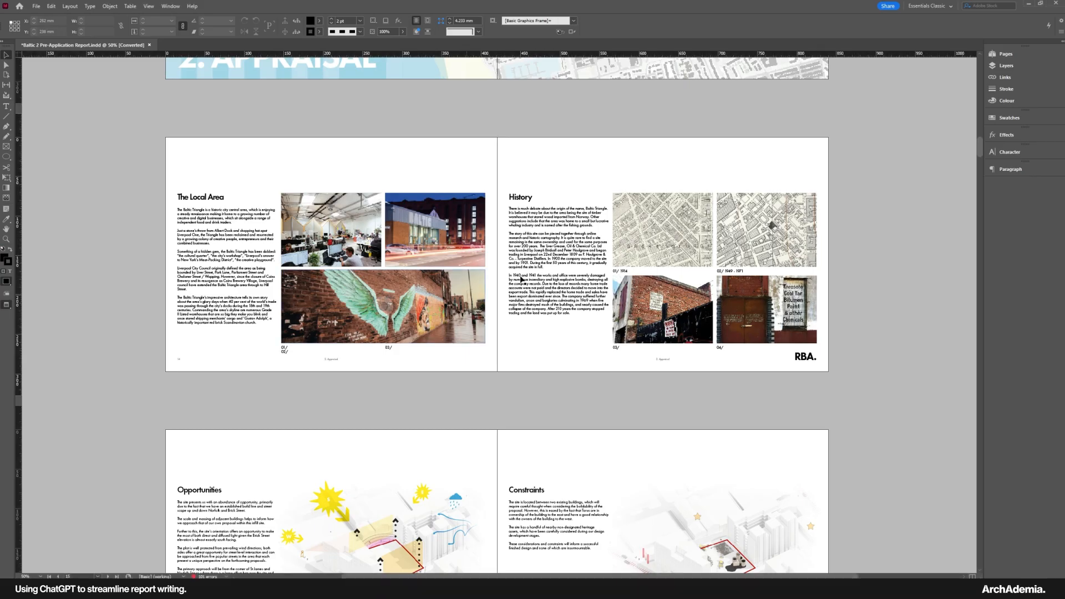
click(557, 275)
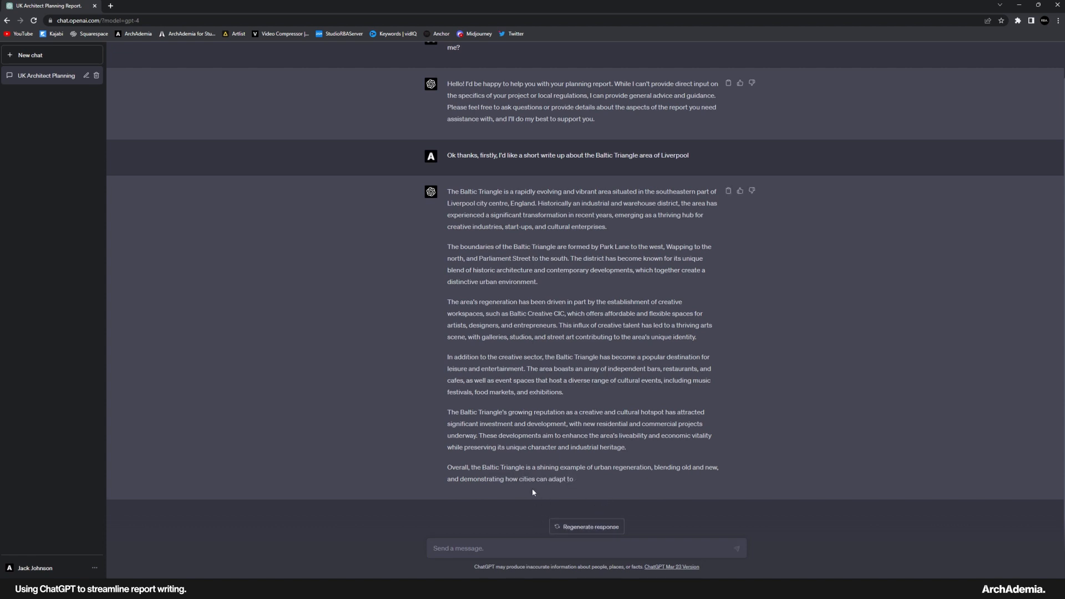
mouse_move(556, 355)
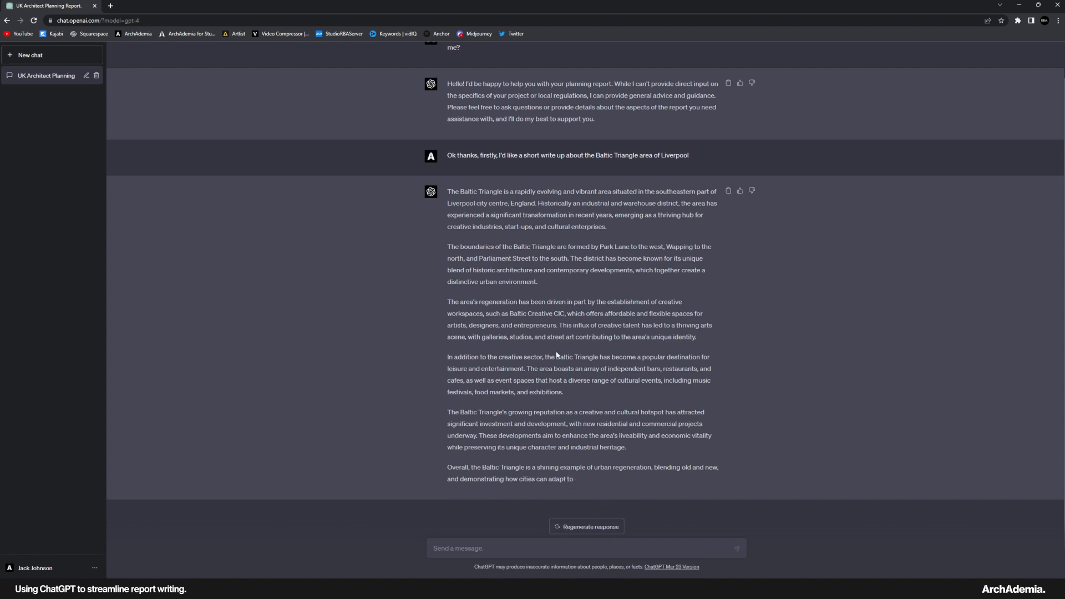
mouse_move(515, 548)
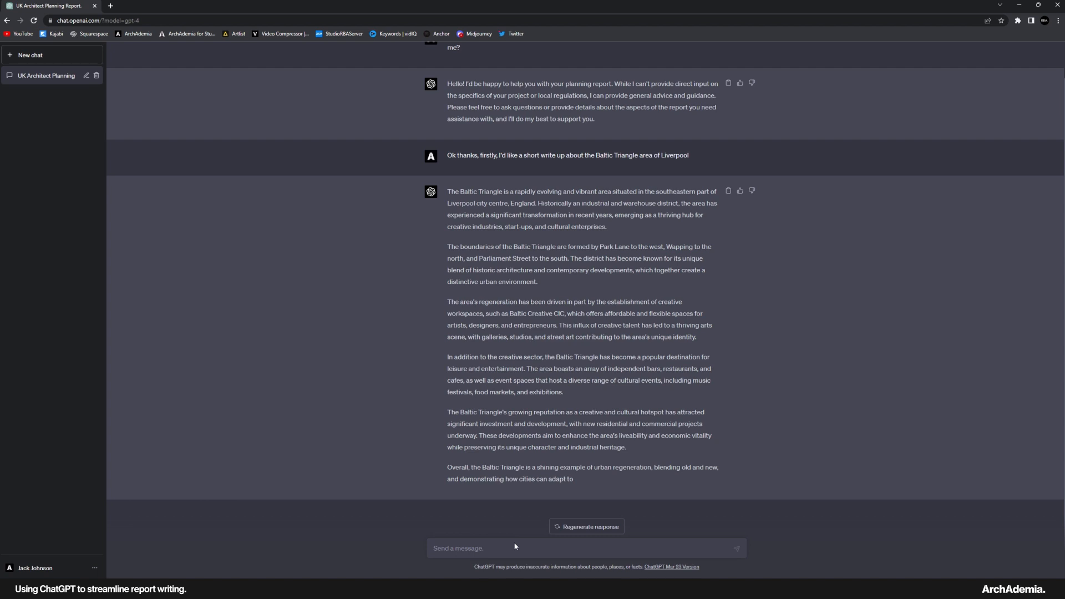
- Send 'Can you give me a 30 year history of the Baltic Triangle in Liverpool?' to GPT-4
text(Can you)
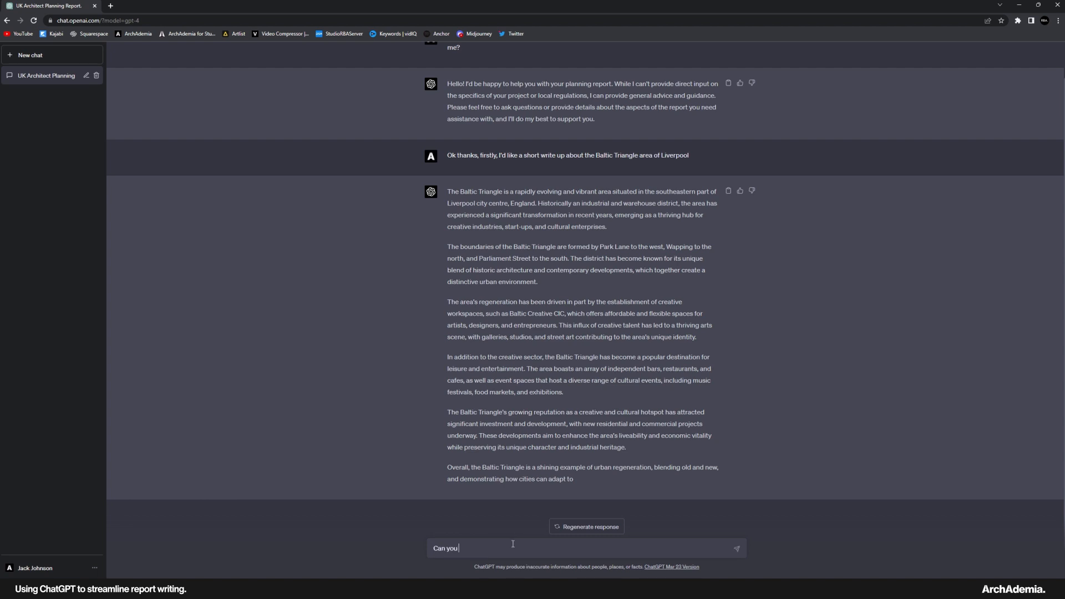
text(give me a)
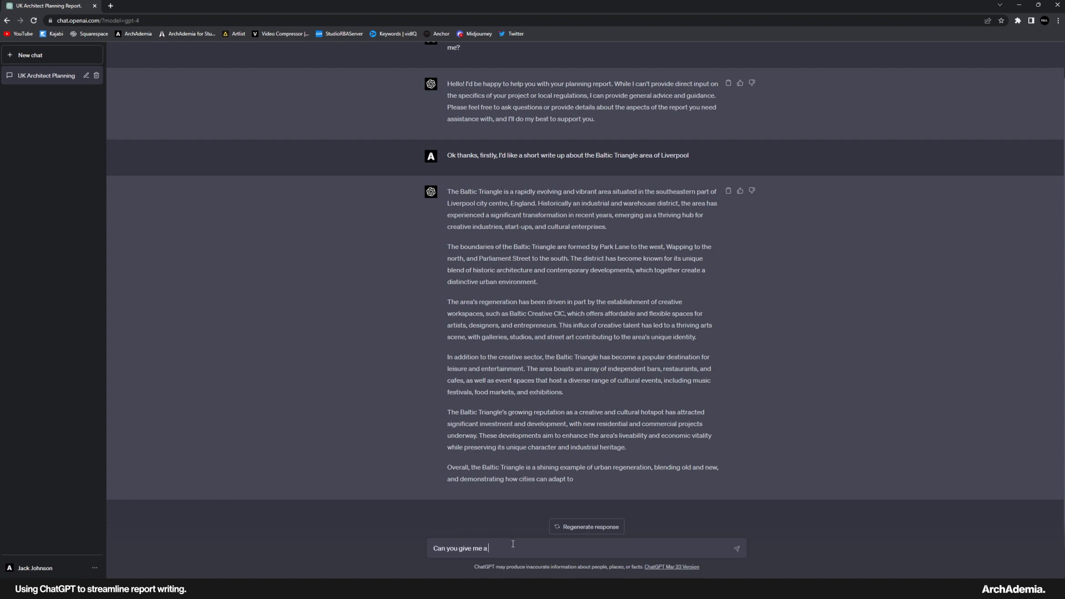
text(30 year history of the Baltic Triangle in Liv)
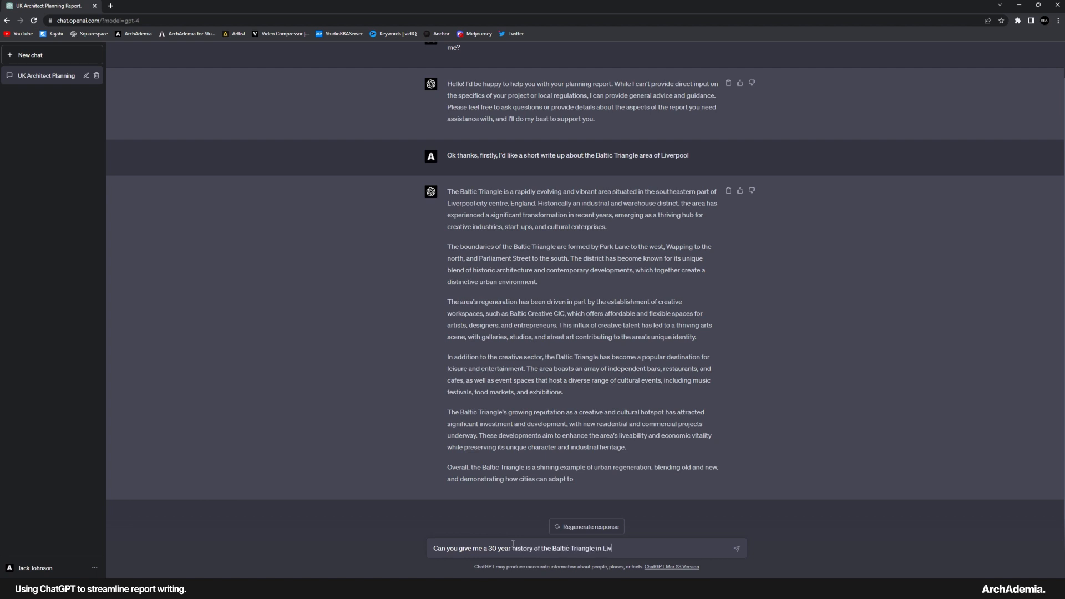
text(erpool?)
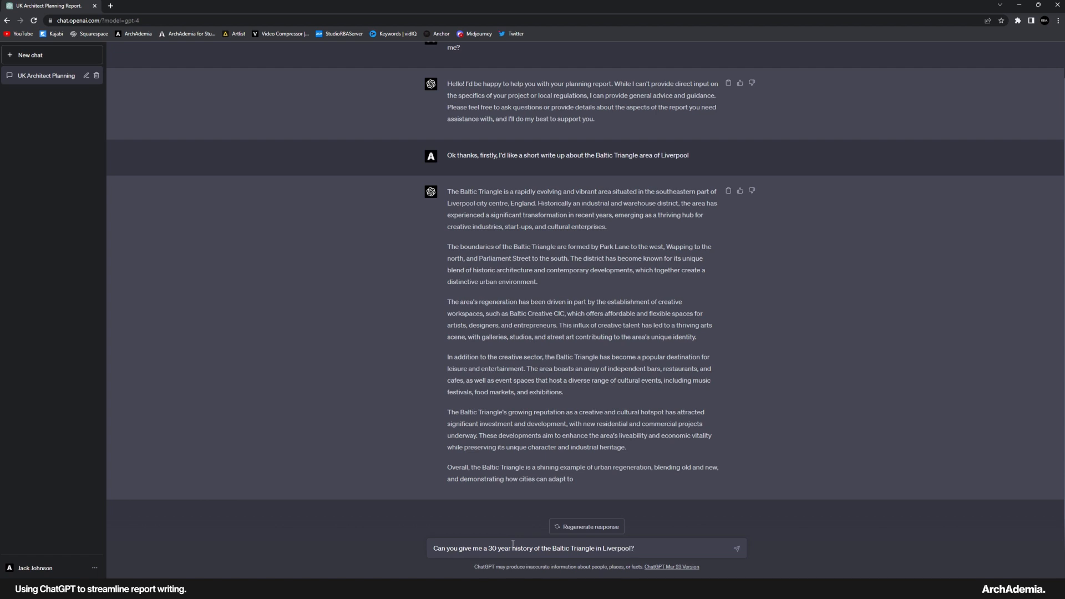
click(736, 548)
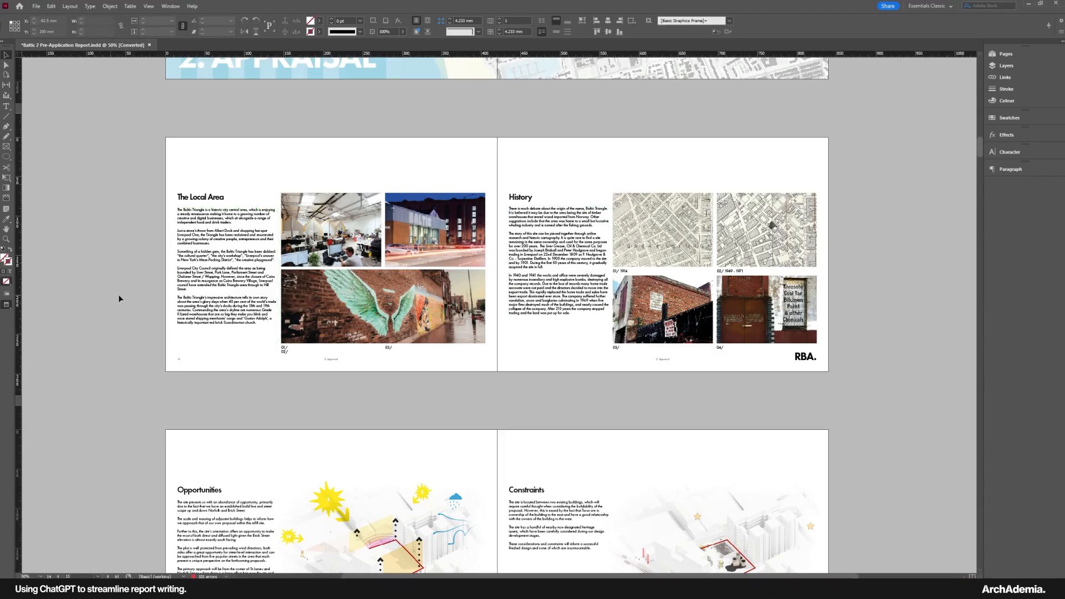
- Select the Local Area text frame and scroll down to the Opportunities and Constraints spread
click(766, 309)
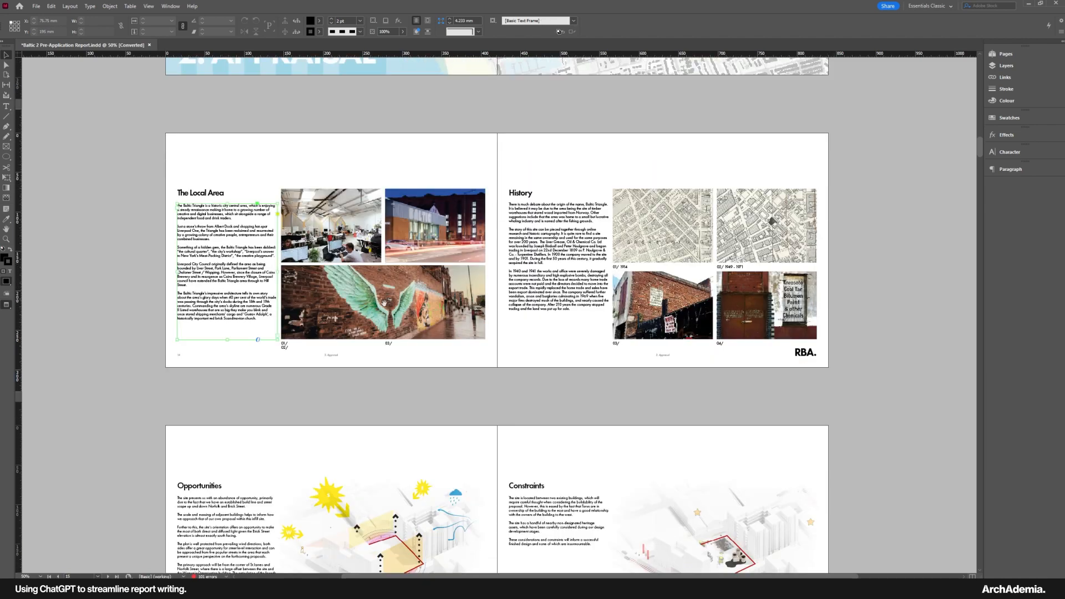
scroll(down, 3)
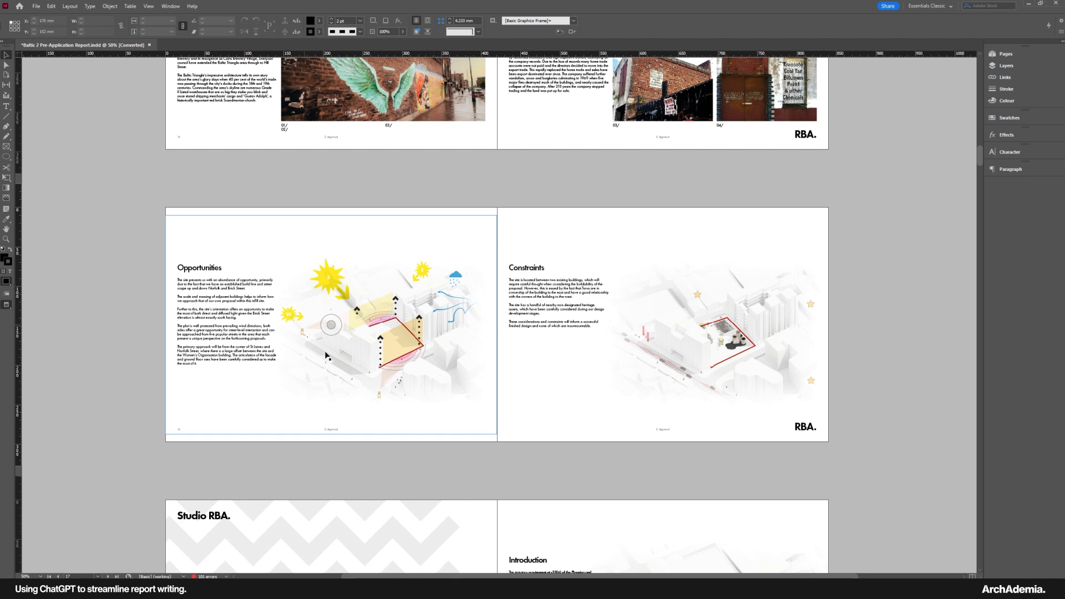
mouse_move(406, 367)
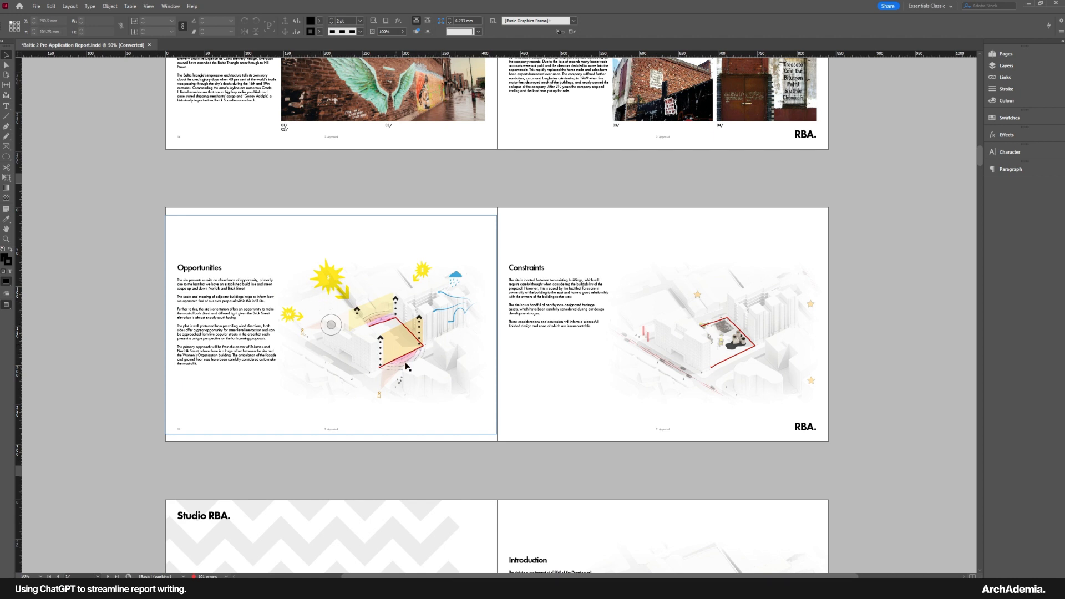
mouse_move(439, 323)
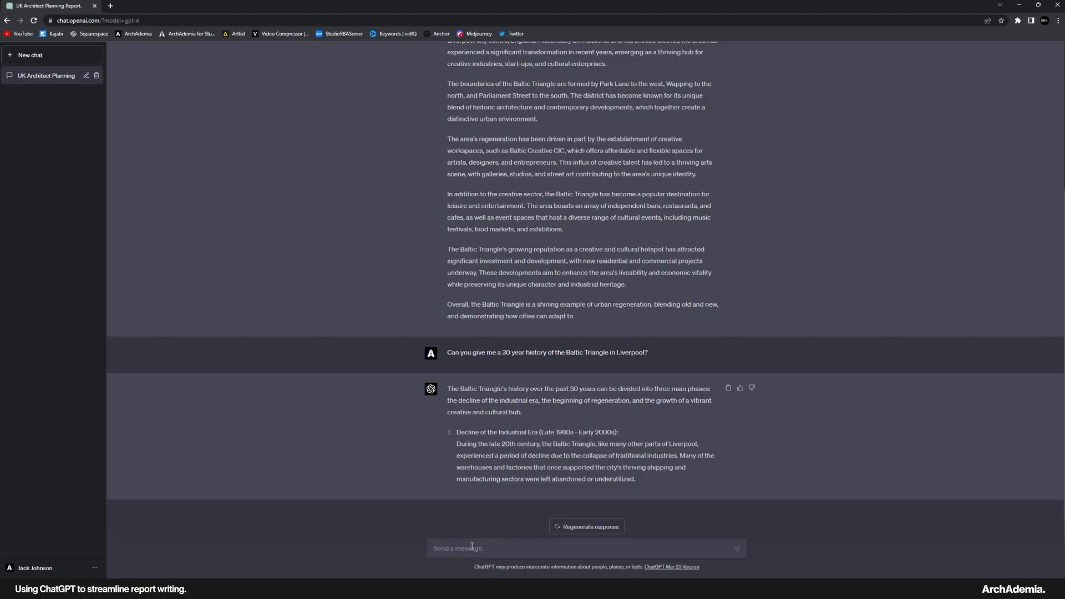
- Switch to ChatGPT and ask 'Are there architectural benefits to a south facing building?'
key(alt+tab)
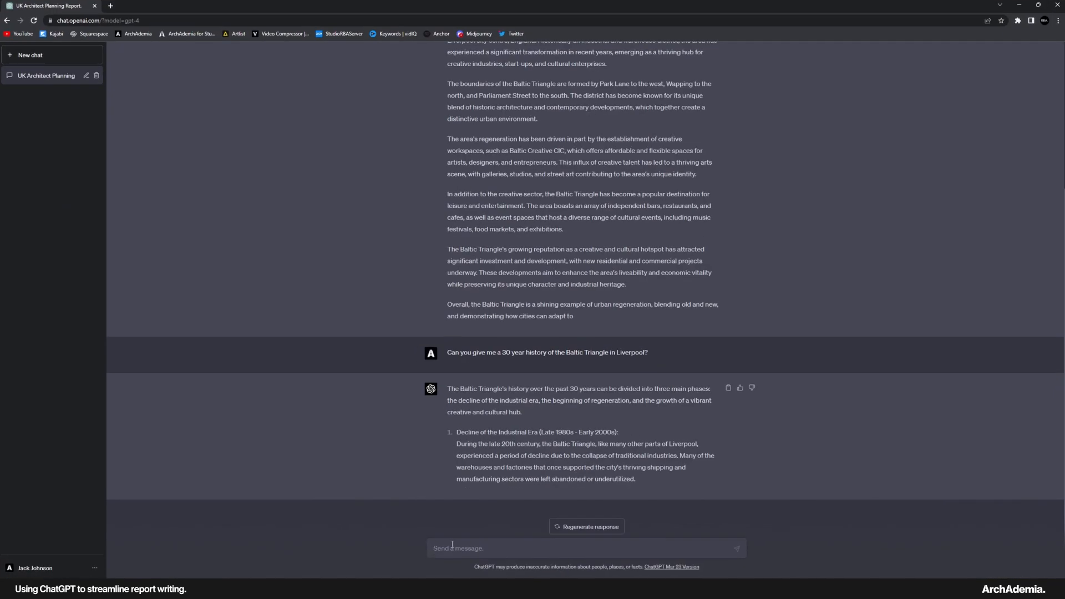
text(Are there)
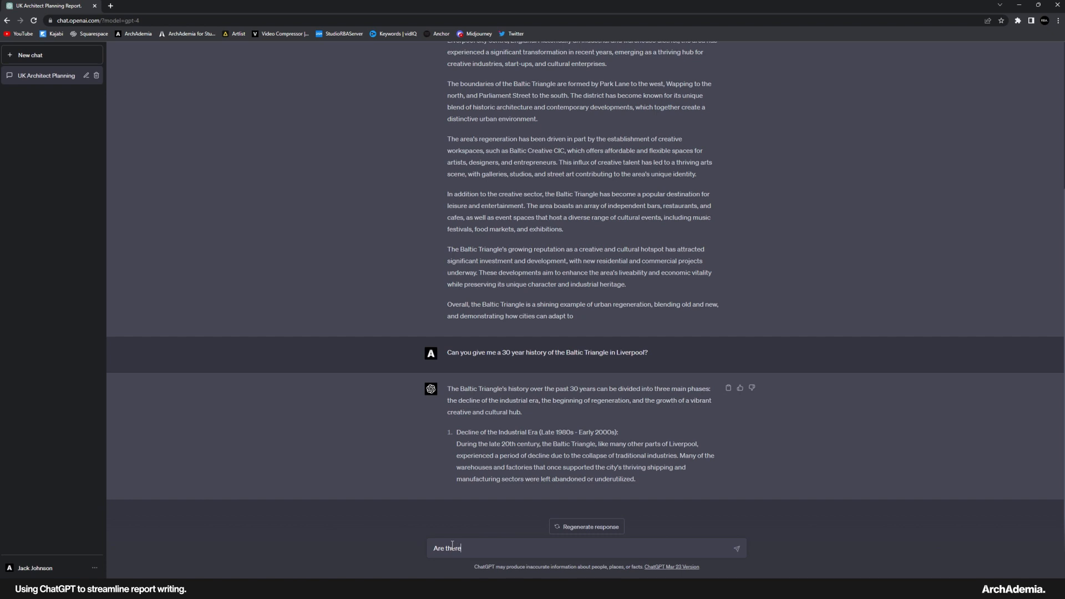
text(architectural b)
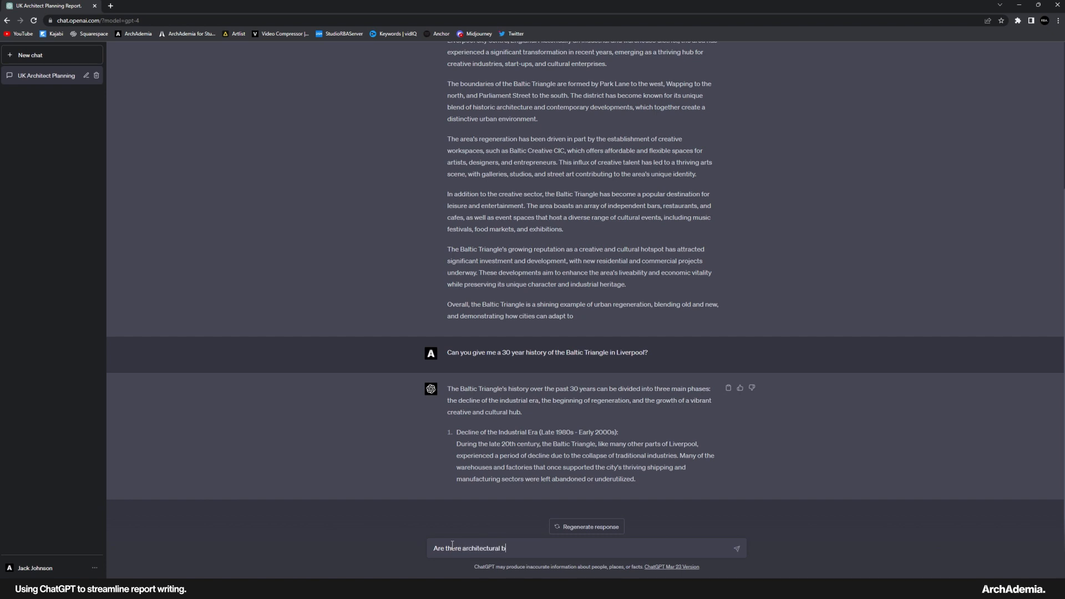
text(enefits to a south facing building)
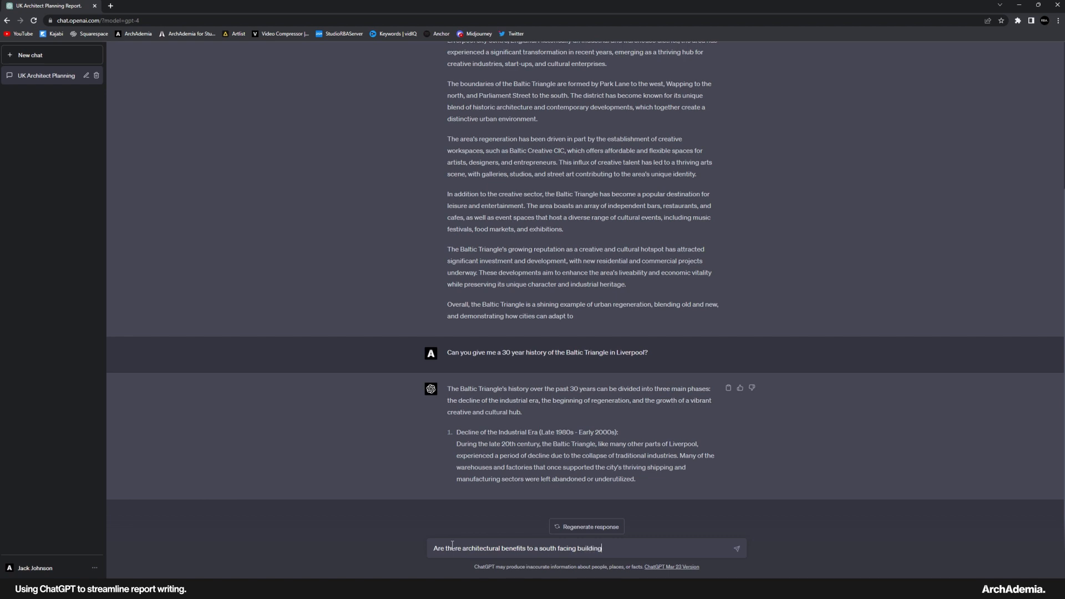
text(?)
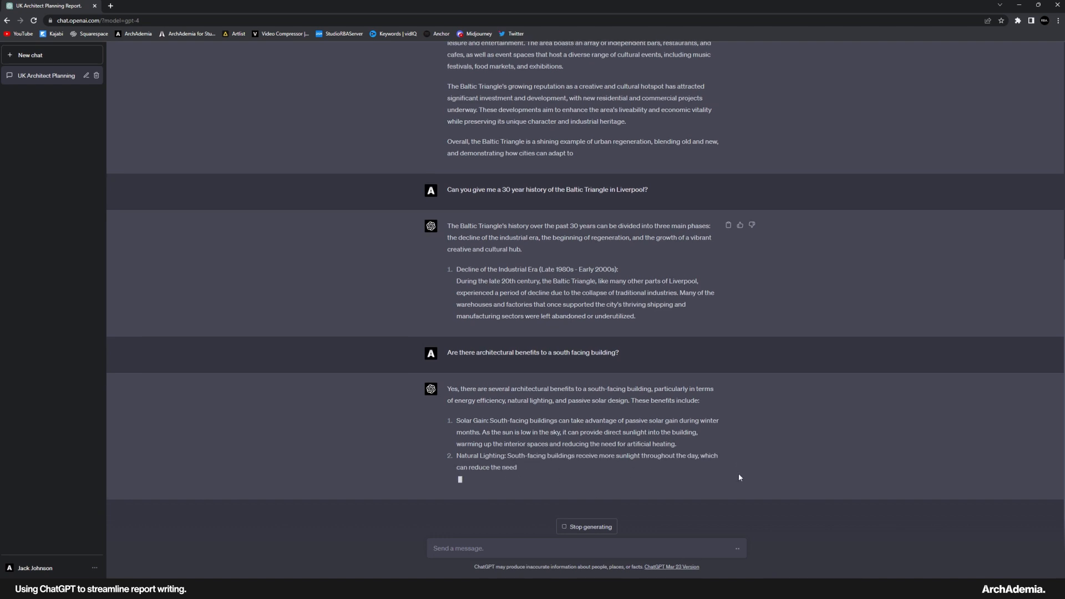
mouse_move(540, 504)
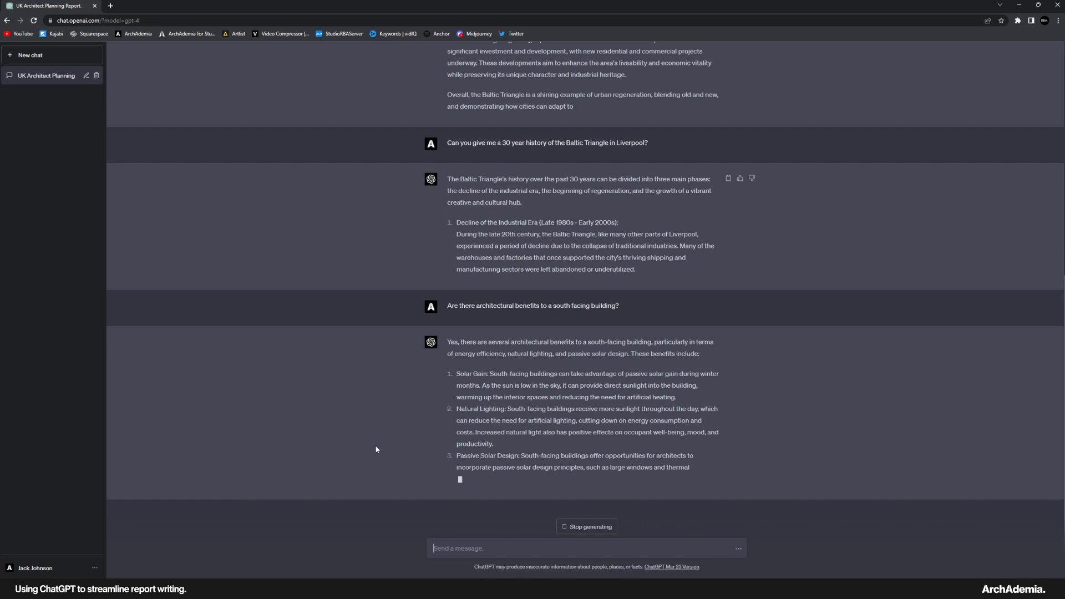
- Scroll through GPT-4's south-facing answer on solar gain, lighting, passive design and thermal comfort
scroll(up, 3)
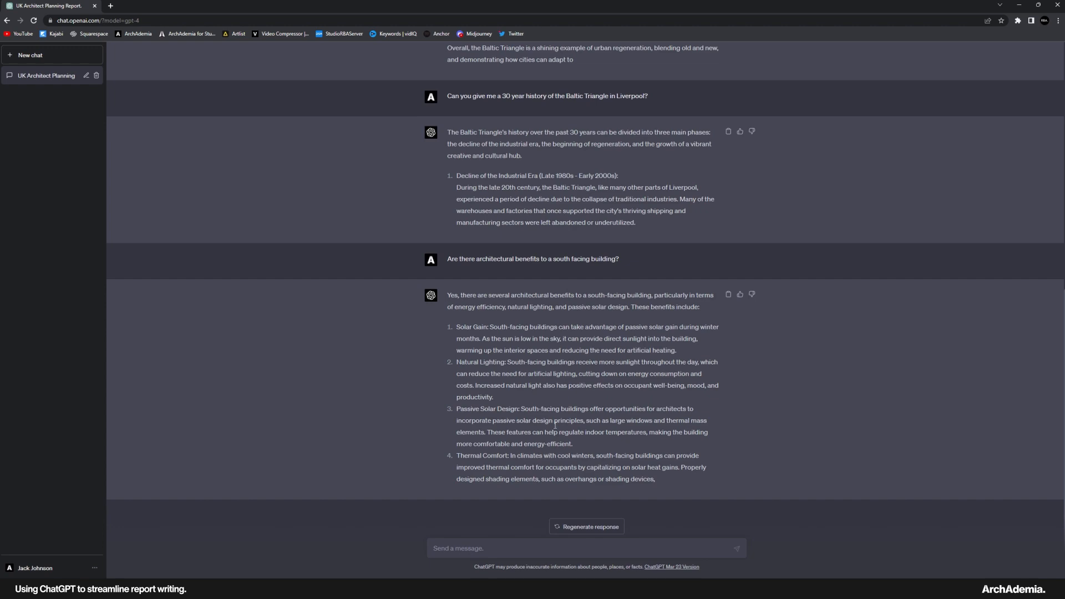
scroll(up, 3)
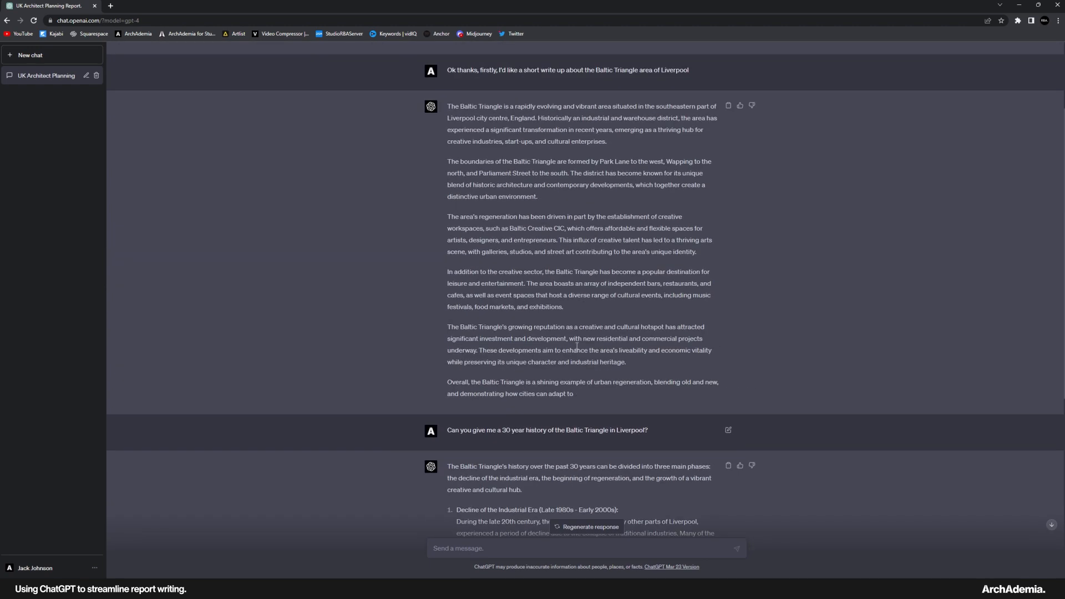
scroll(down, 3)
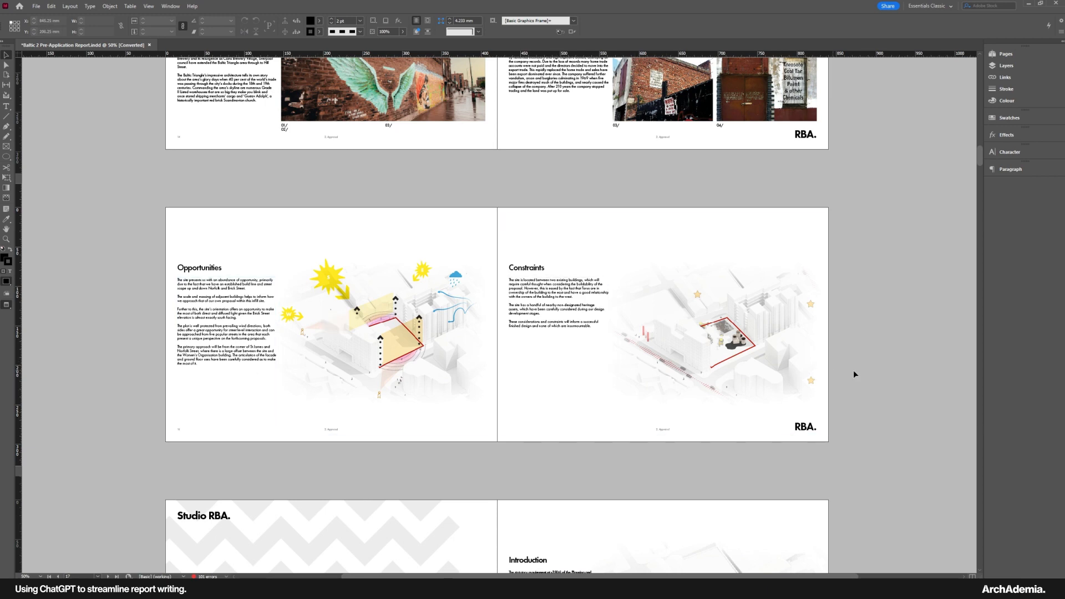
- Scroll to section 3 and select the Relevant Policy & Considerations title frame
scroll(down, 3)
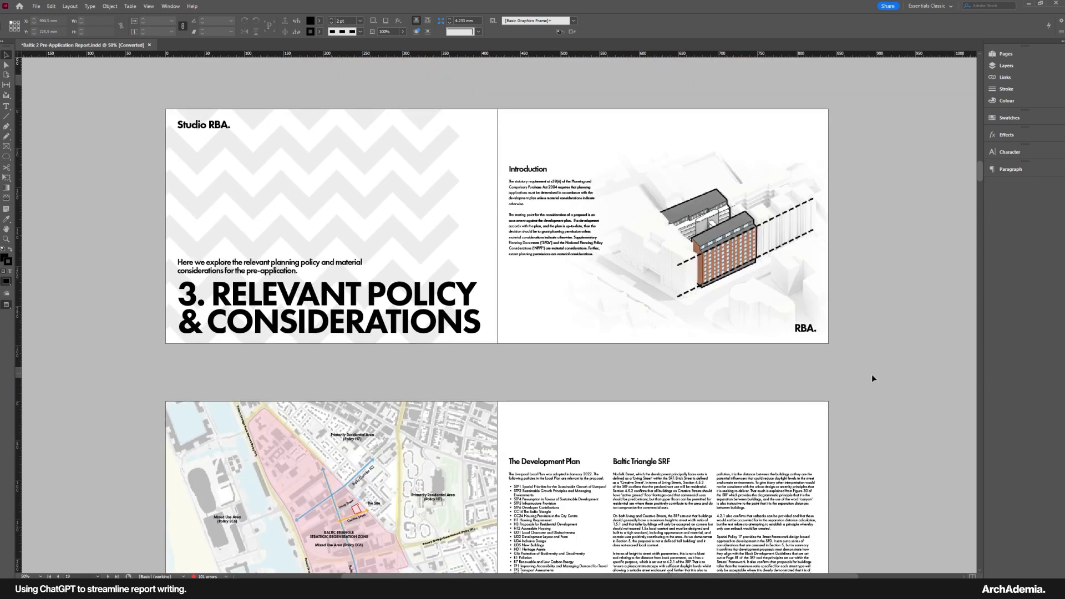
scroll(up, 3)
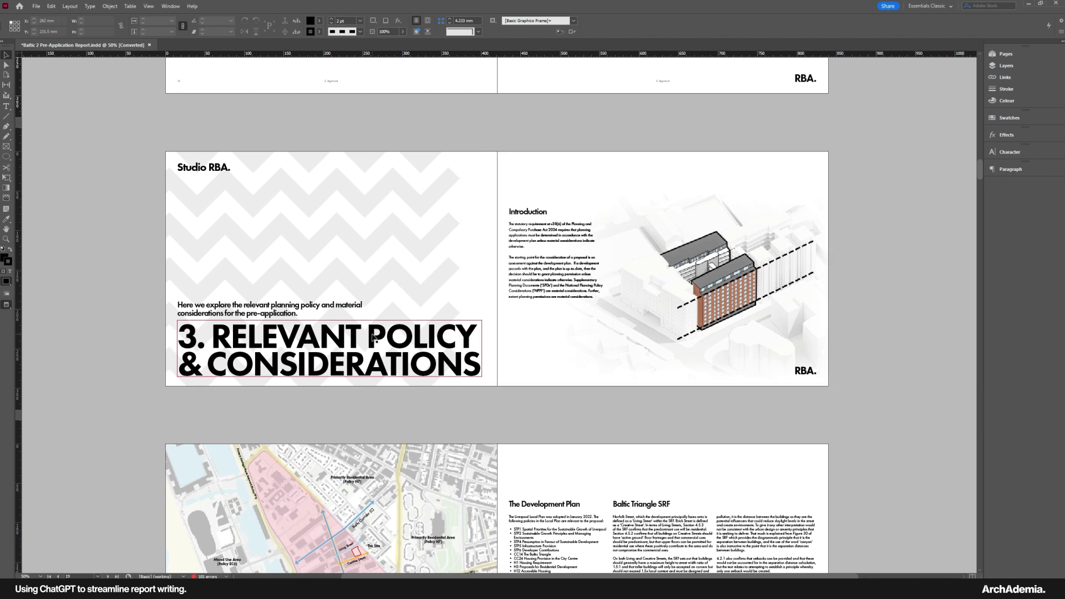
click(662, 276)
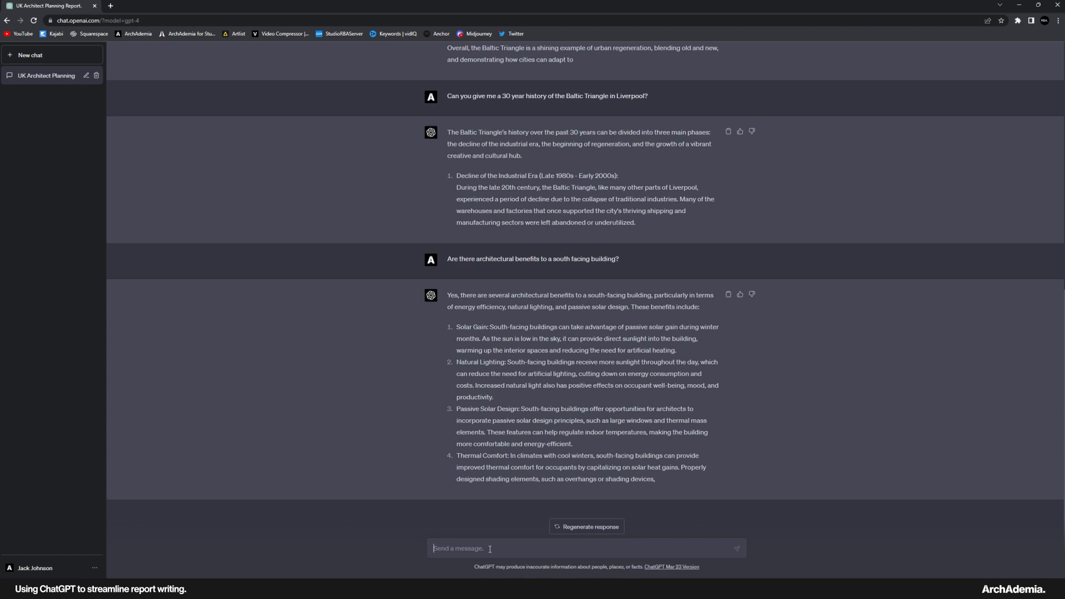
- Ask GPT-4 about Liverpool's new local plan in planning terms, then stop the reply partway
text(Do yo)
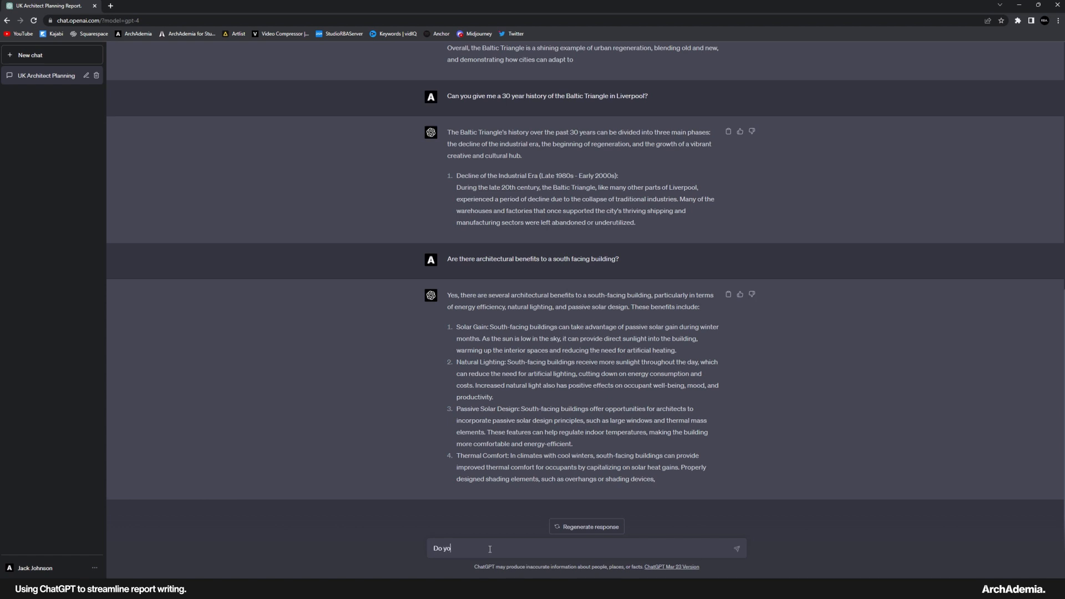
text(u know anything a)
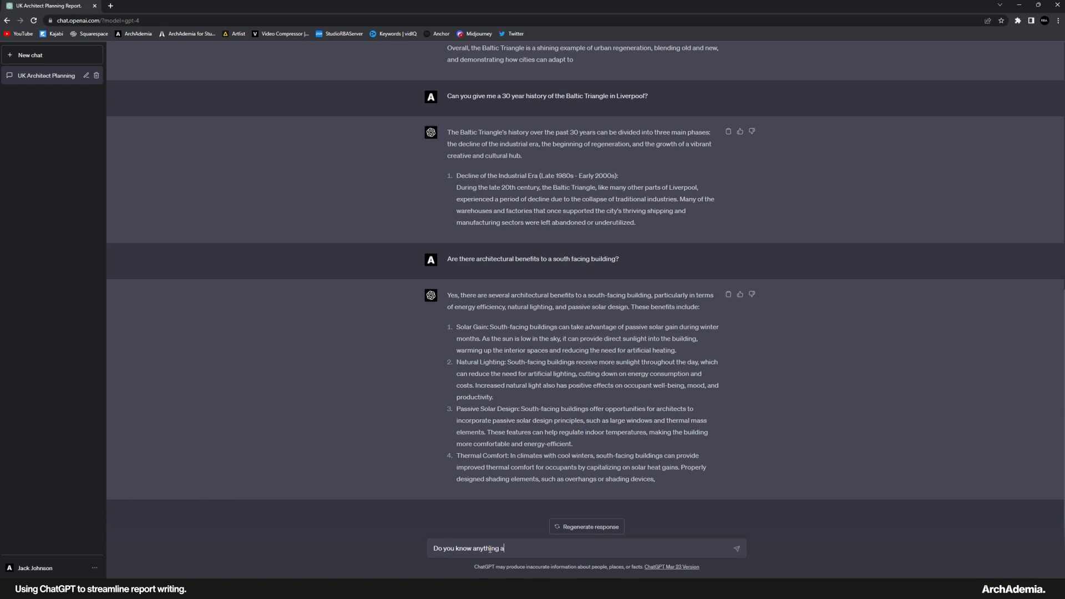
text(bout Liverpool)
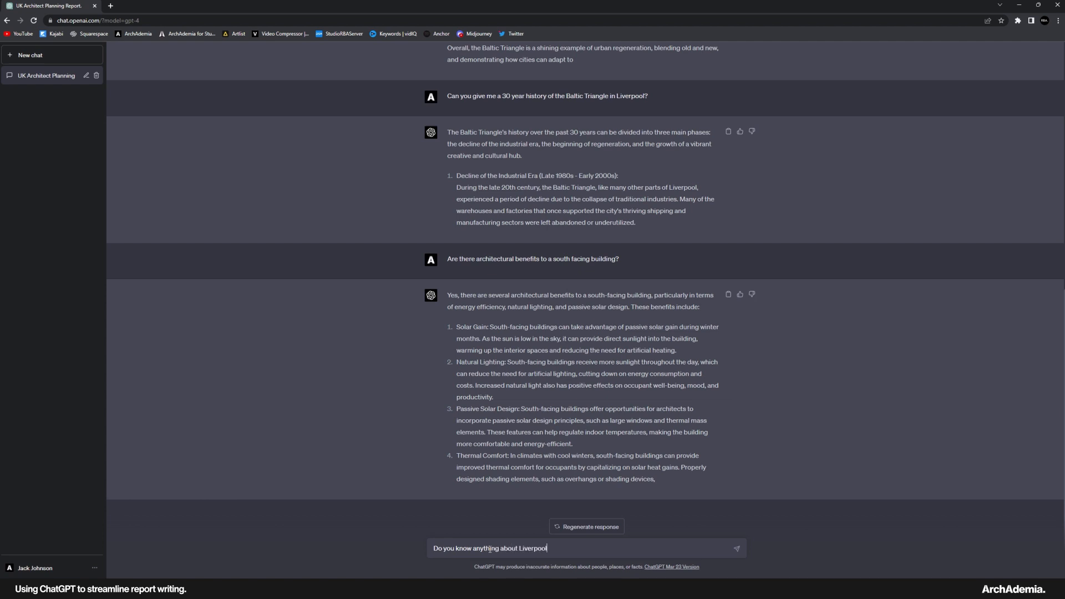
text('s new)
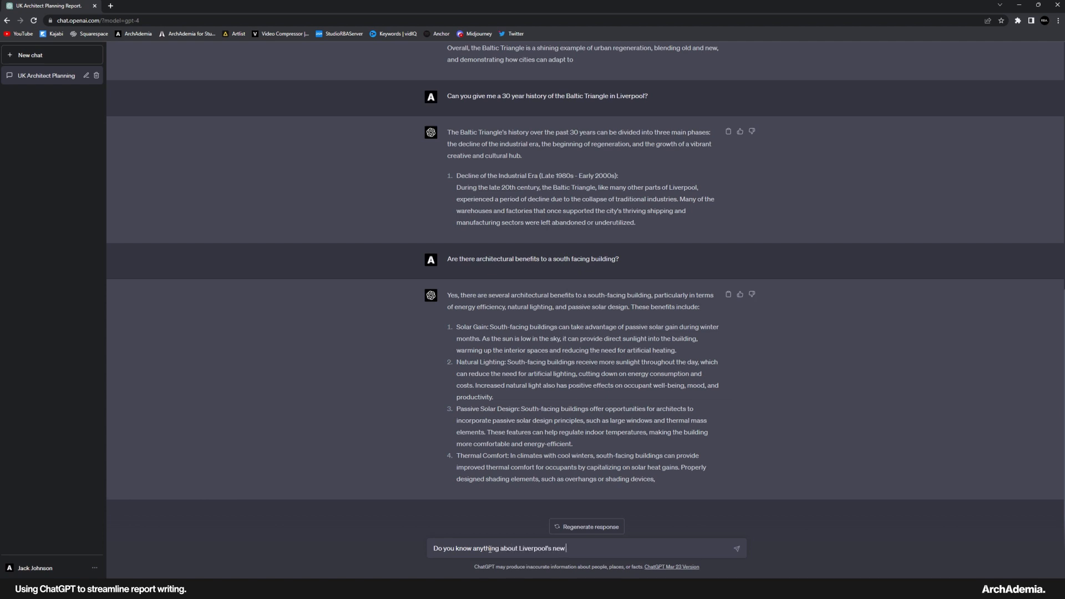
text(local plan)
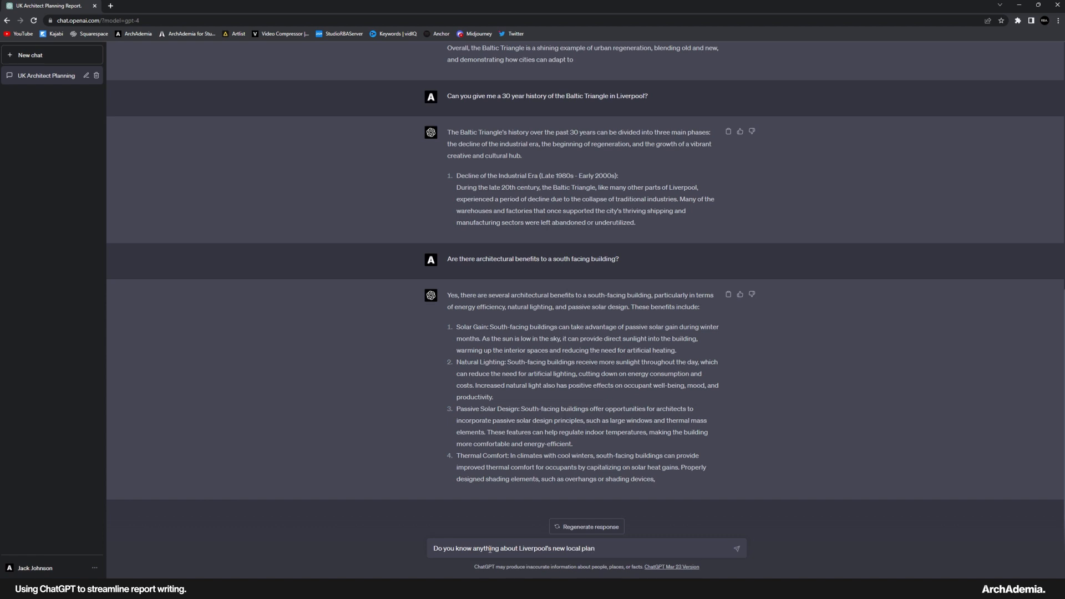
text(in pl)
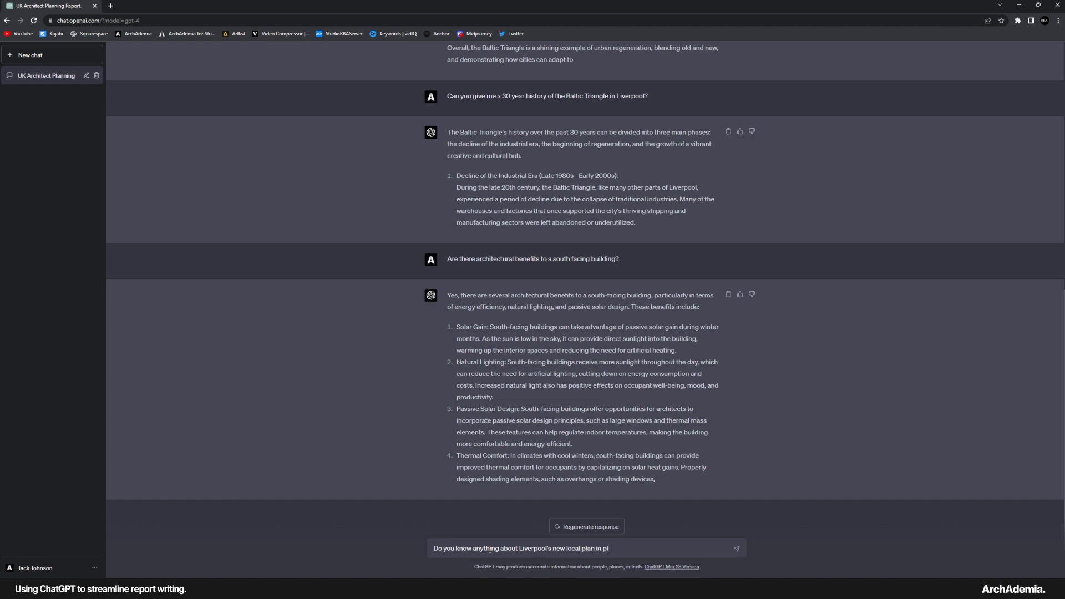
text(anning terms?)
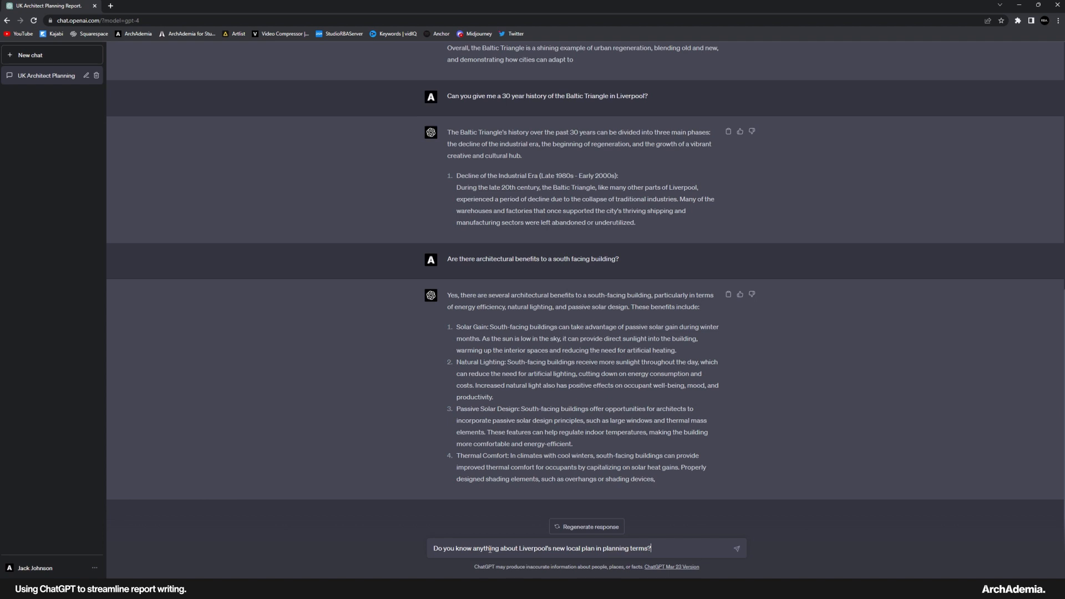
key(Return)
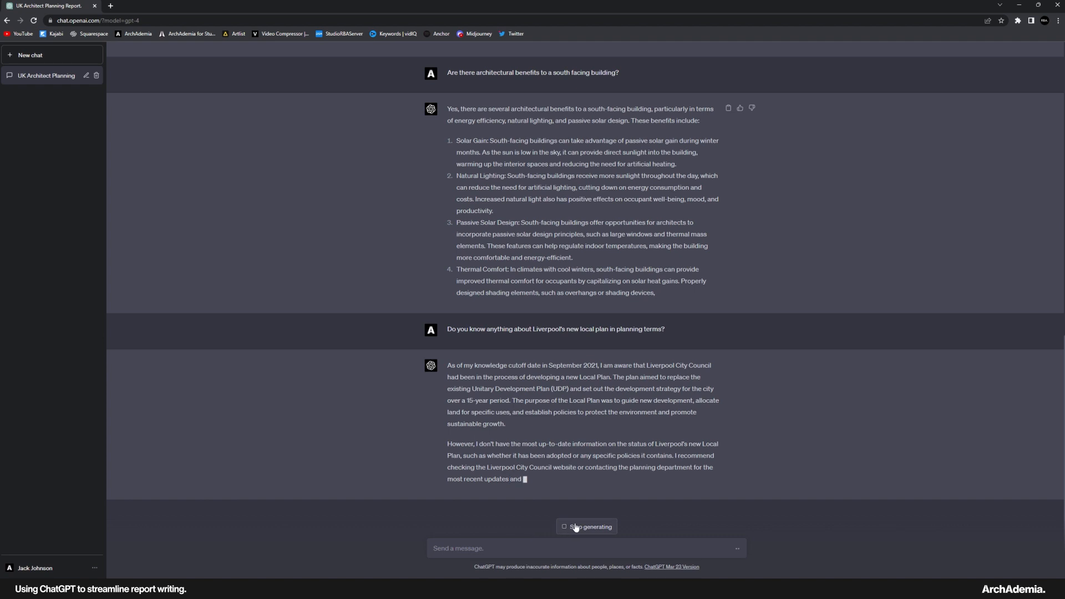
click(586, 526)
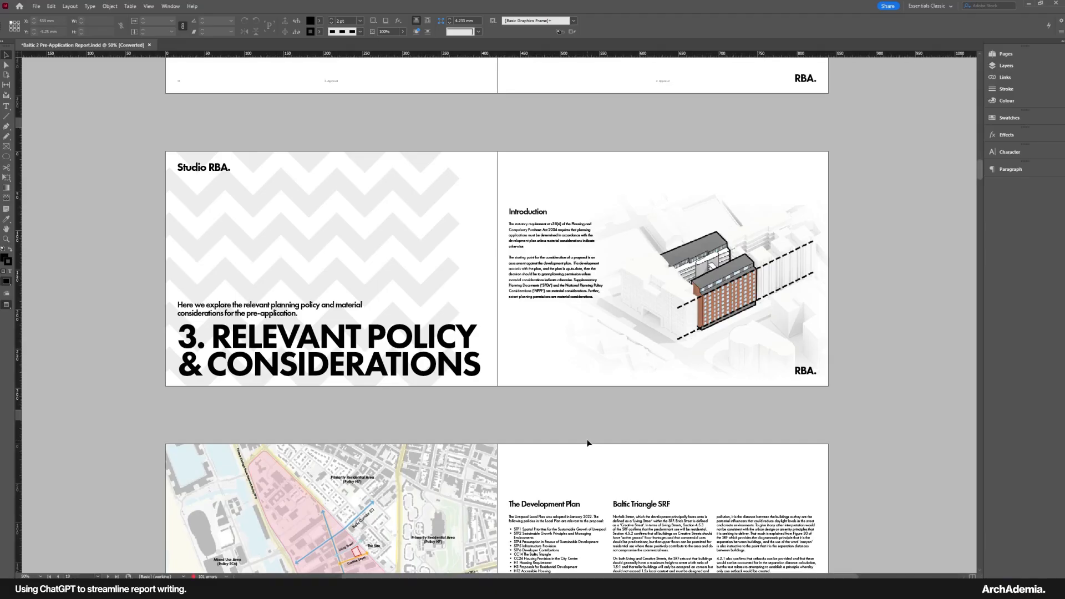
scroll(down, 3)
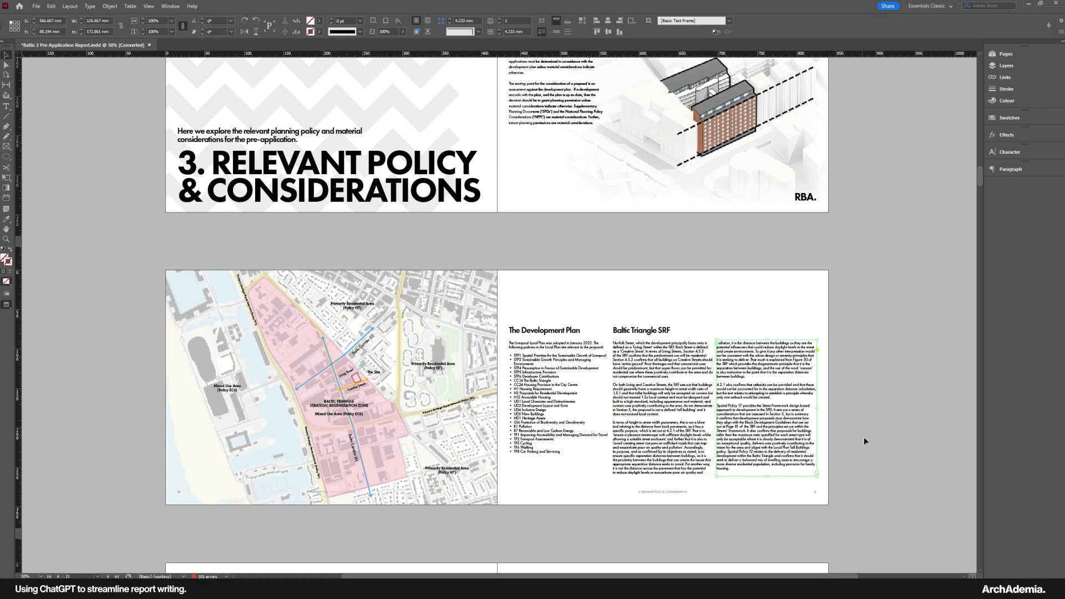
click(751, 458)
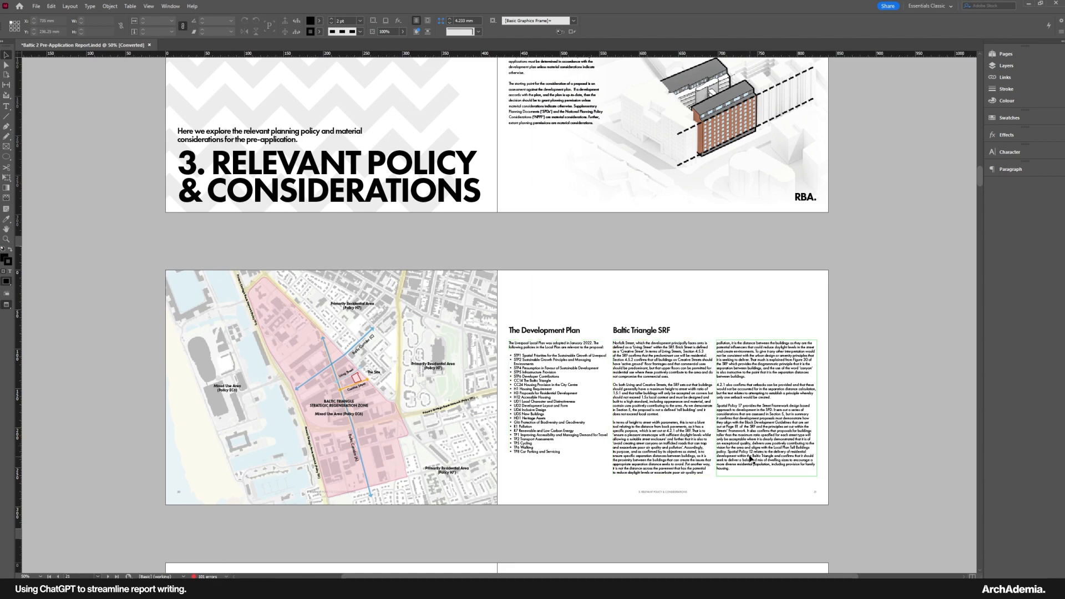
scroll(down, 3)
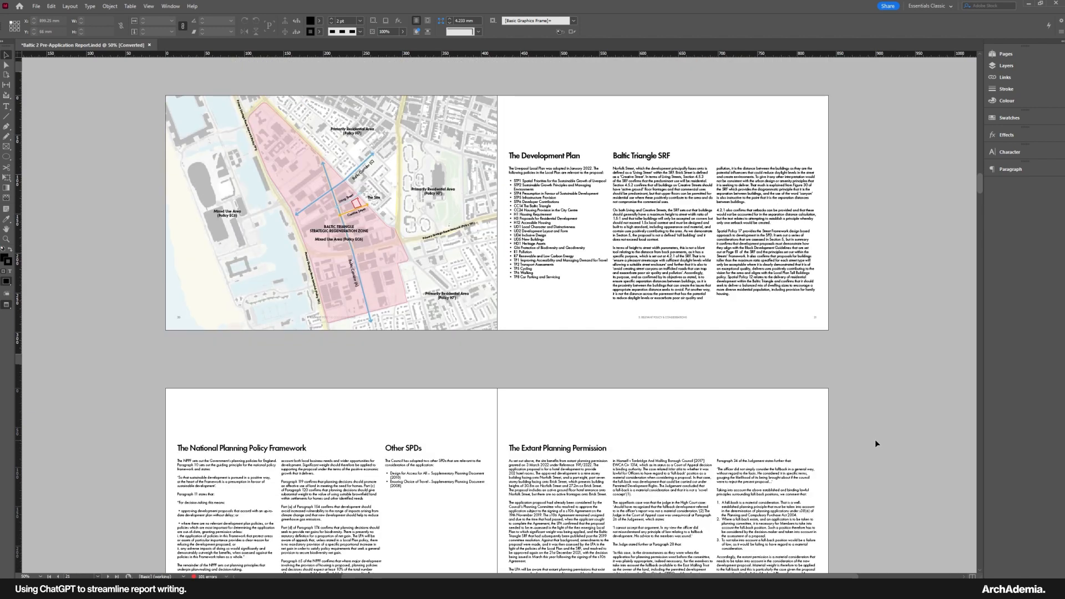
scroll(down, 3)
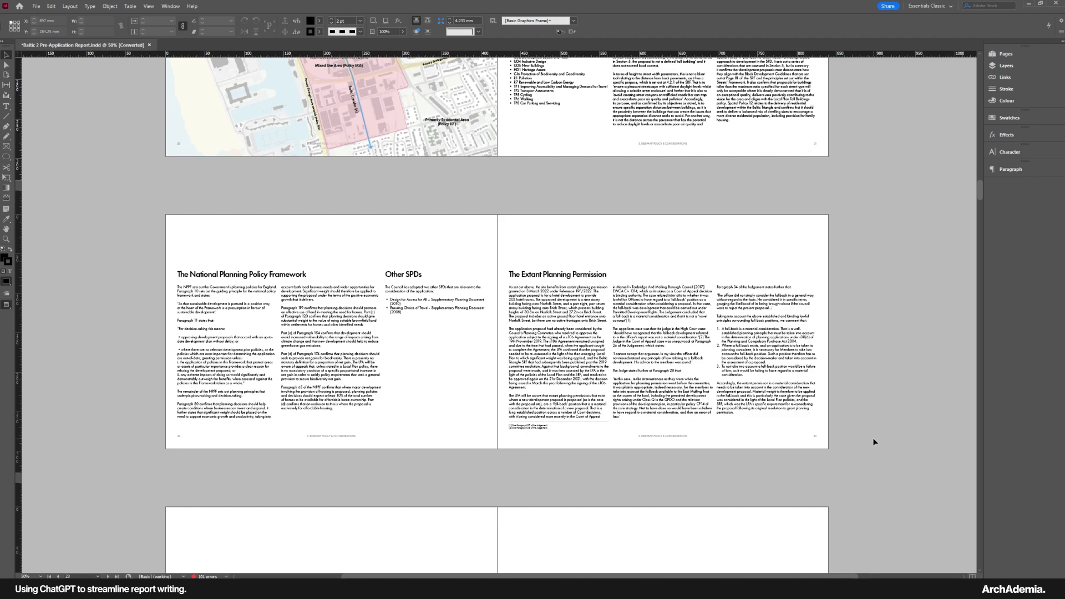
scroll(up, 3)
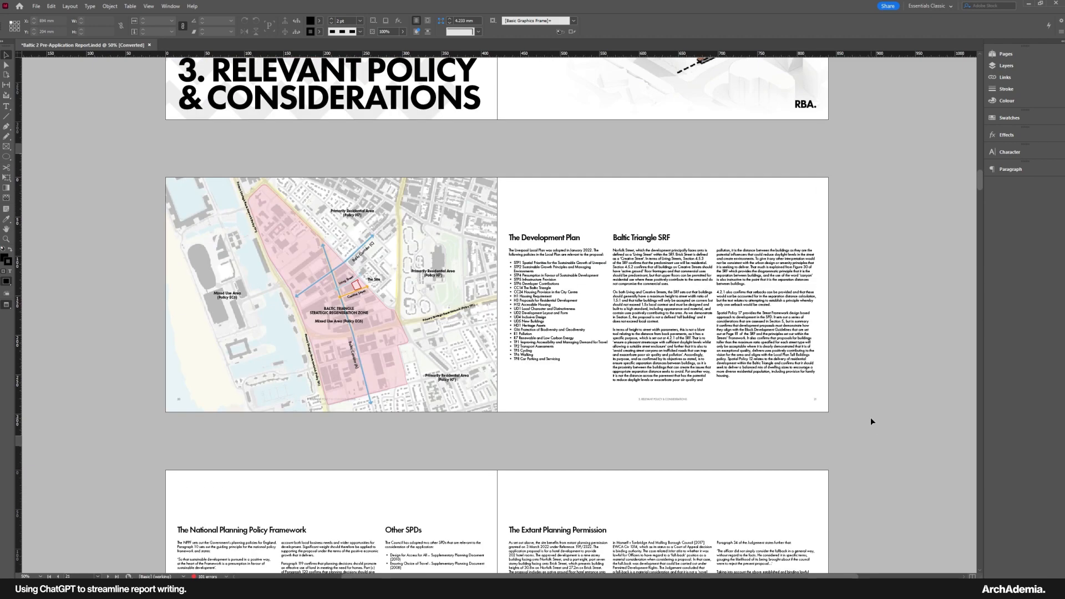
scroll(down, 3)
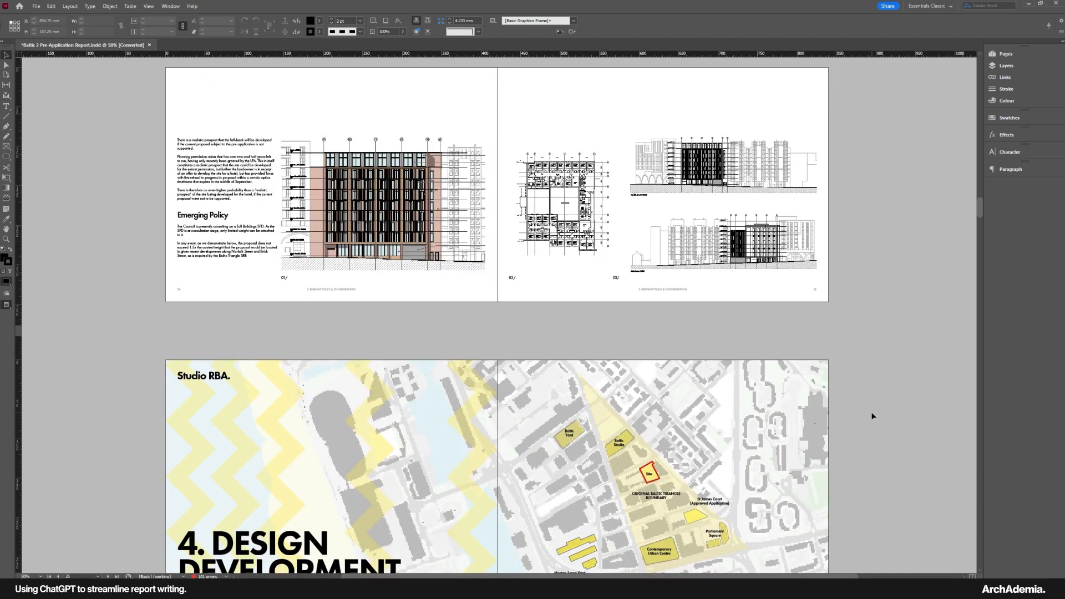
scroll(down, 3)
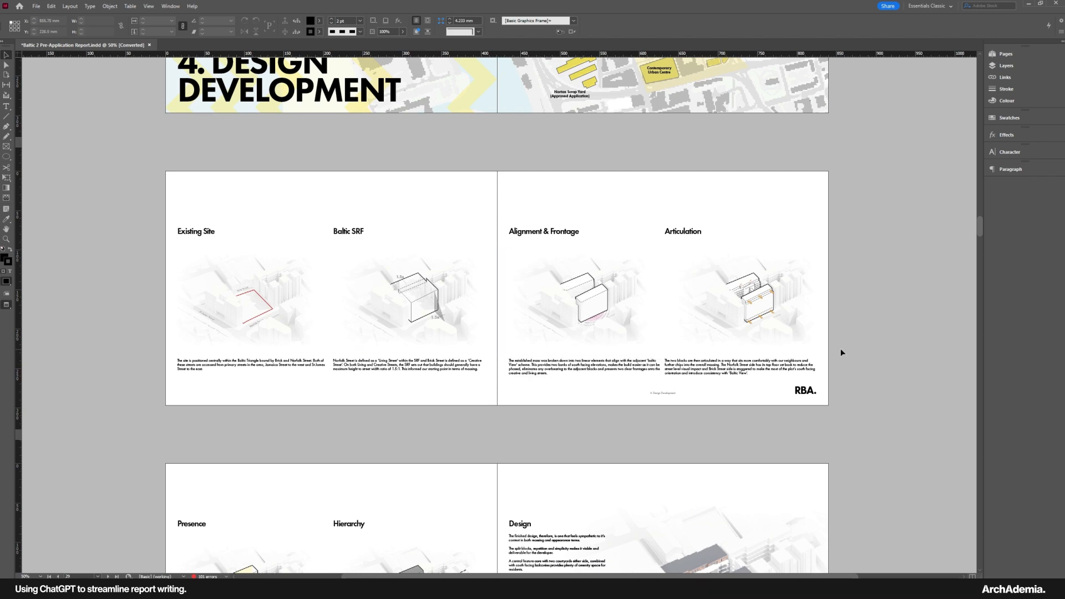
scroll(down, 3)
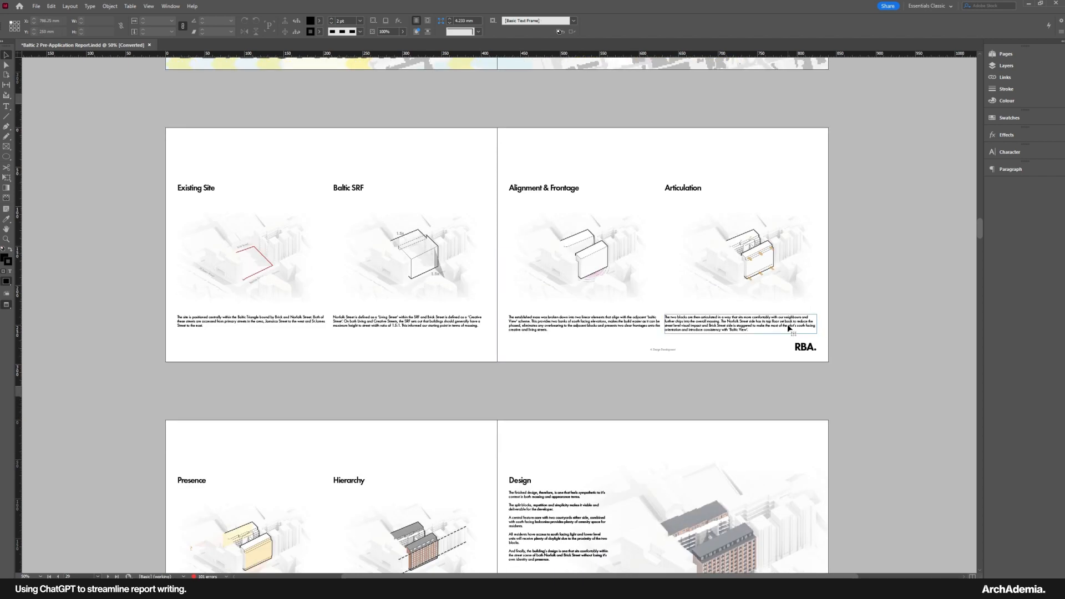
scroll(down, 3)
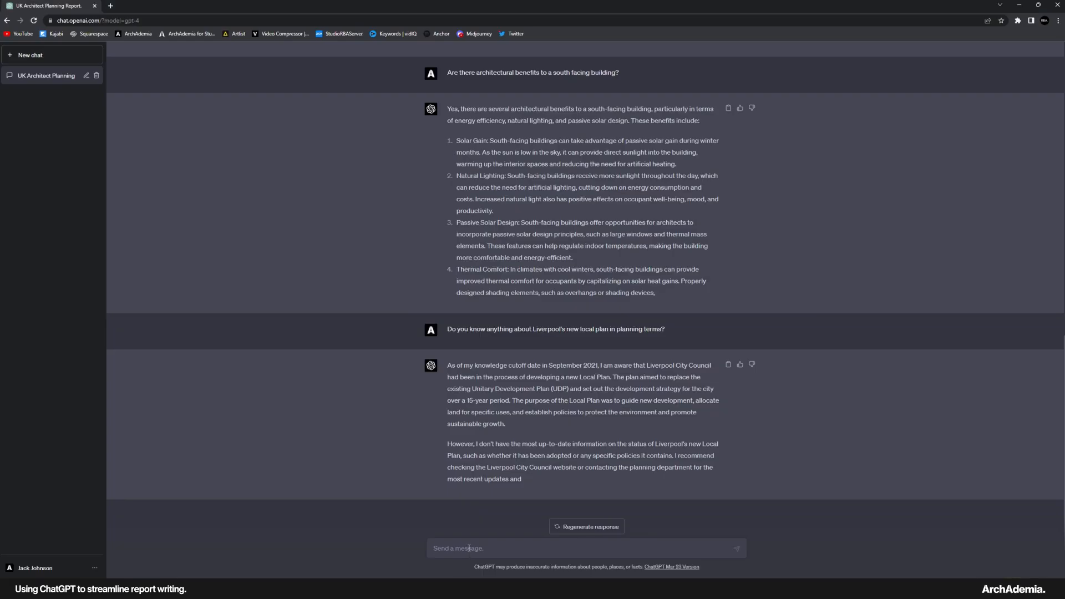
- Ask GPT-4 to explain building proportions as bottom, middle and top, with a larger base of shops and cafes
text(Can you desi)
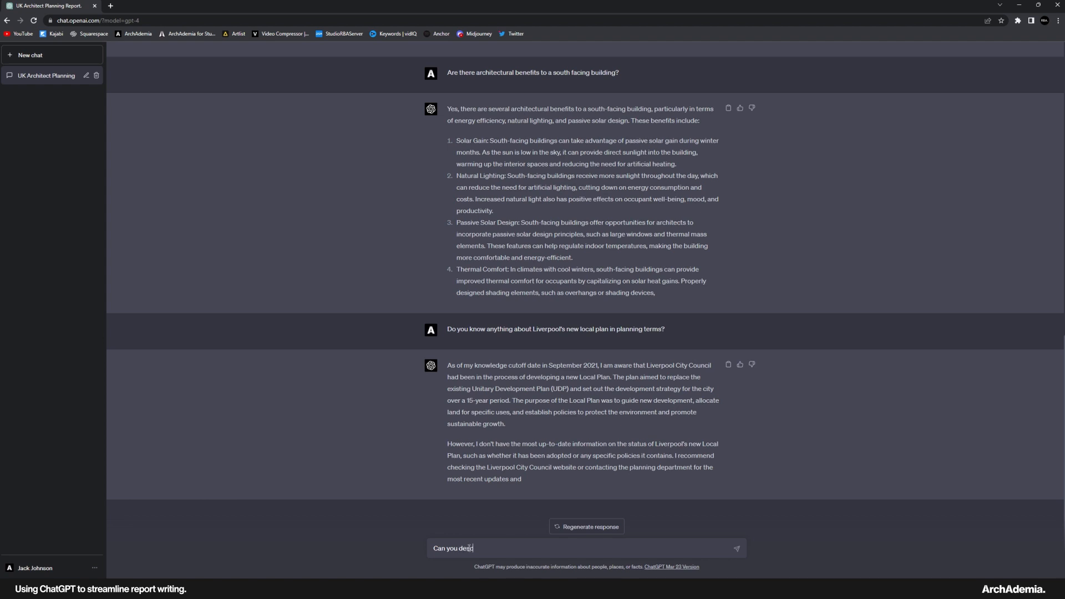
text(ribe)
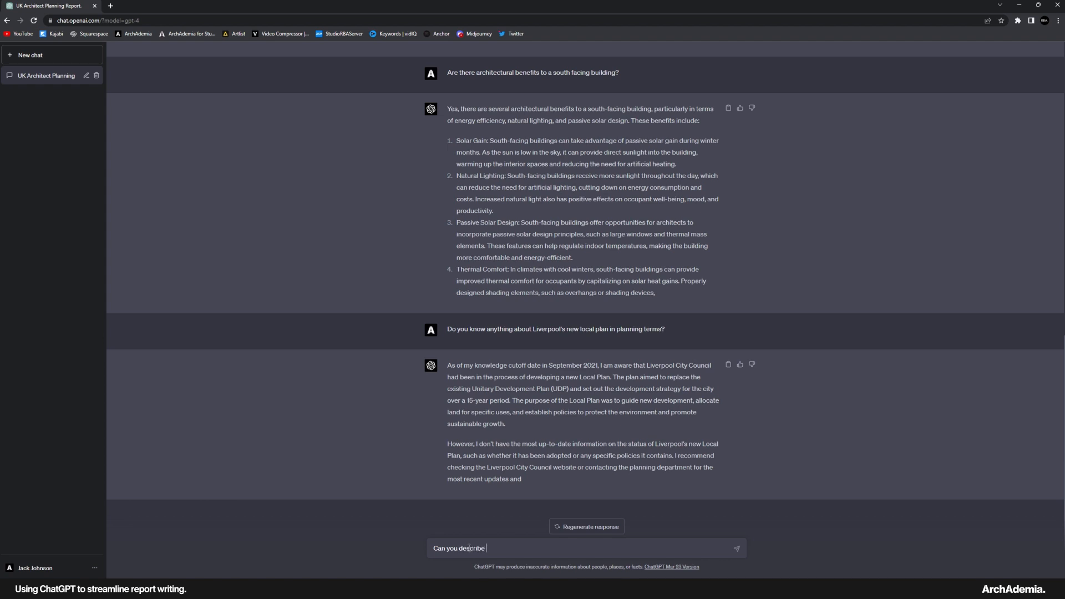
text(how)
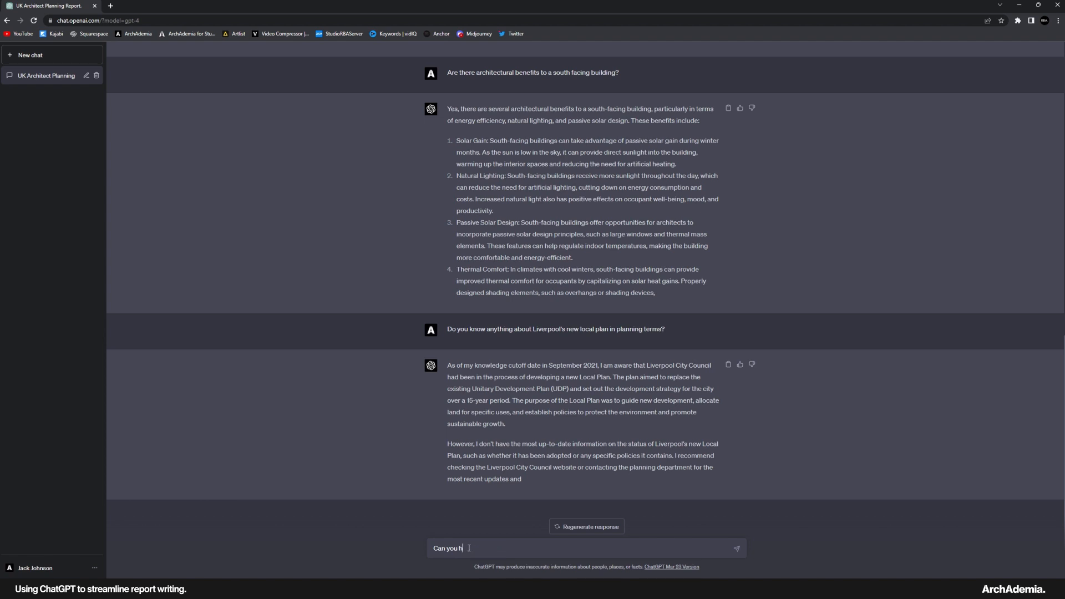
text(elp me explain)
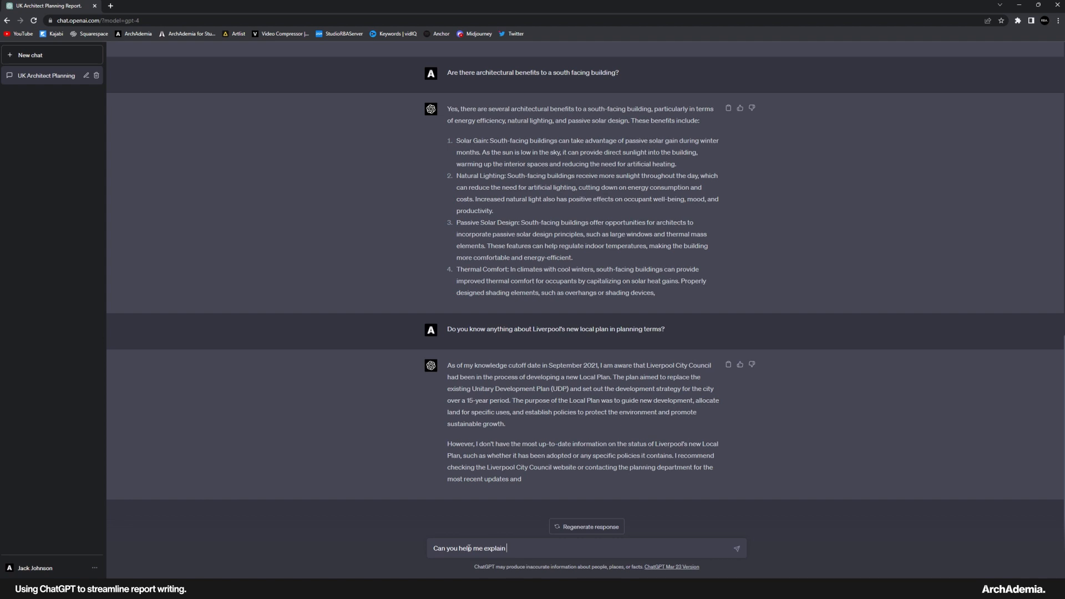
text(the prop)
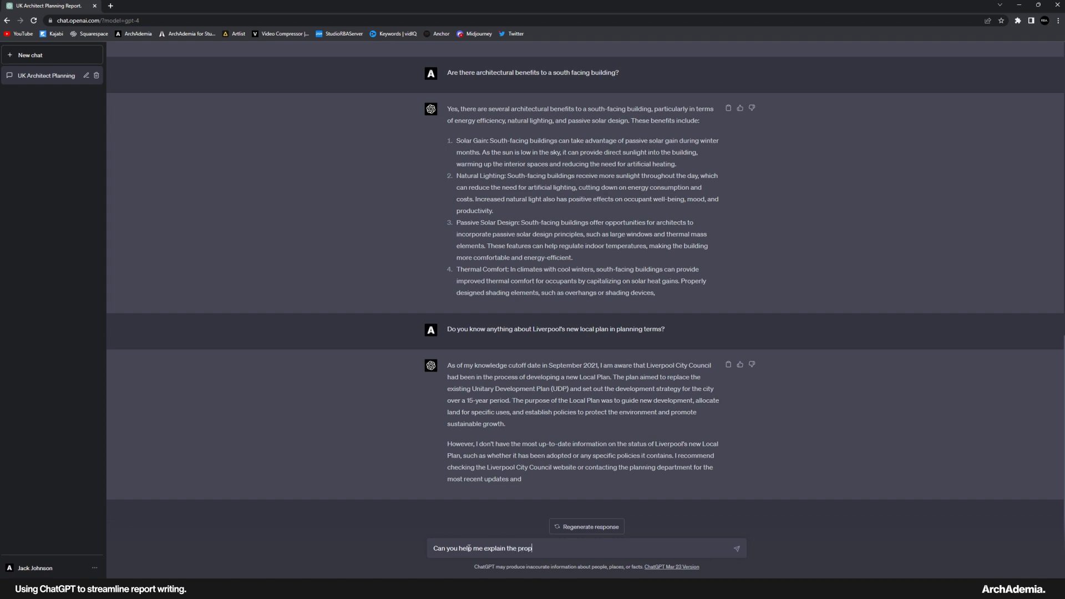
text(ortions of a bu)
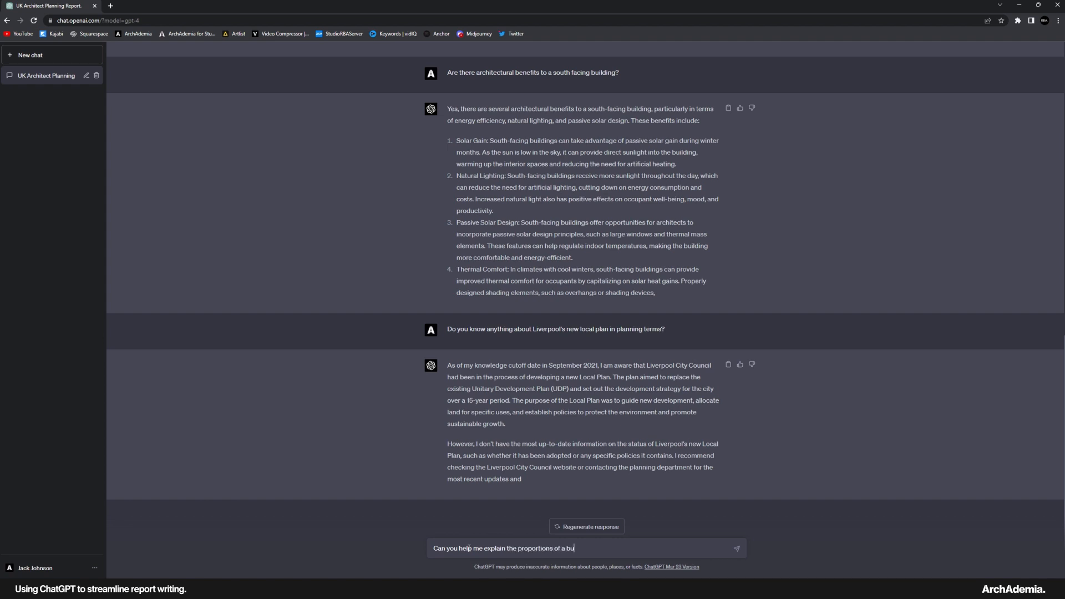
text(ilding?)
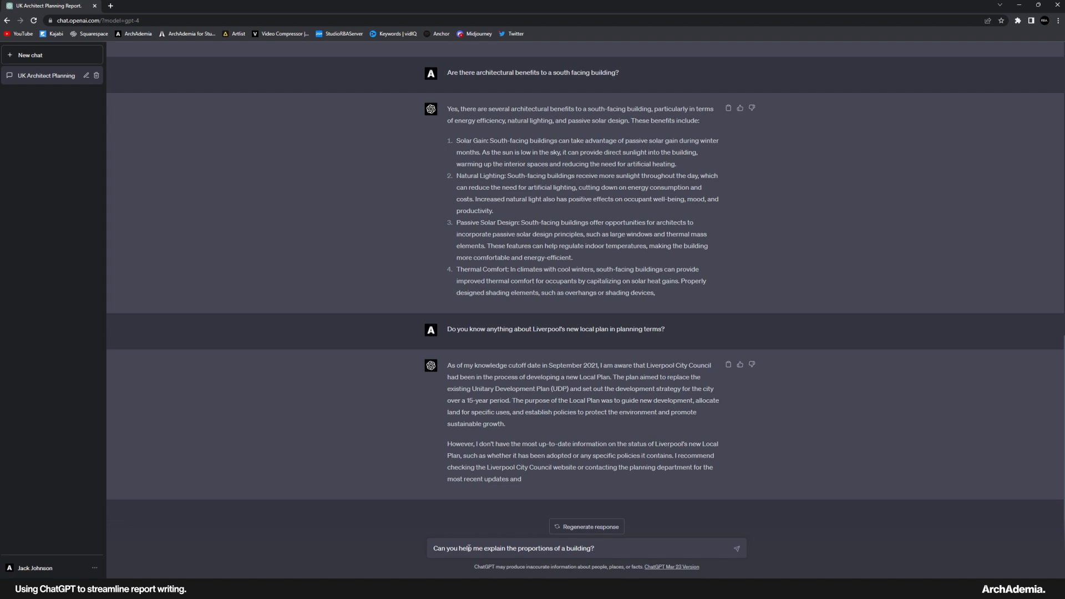
text(With the idea)
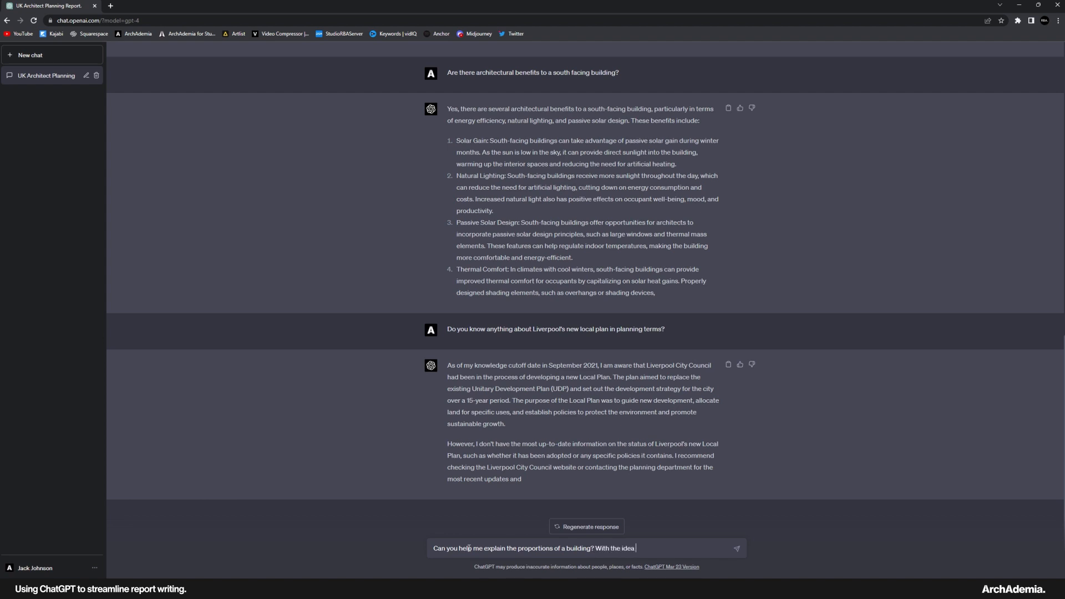
text(of a bo)
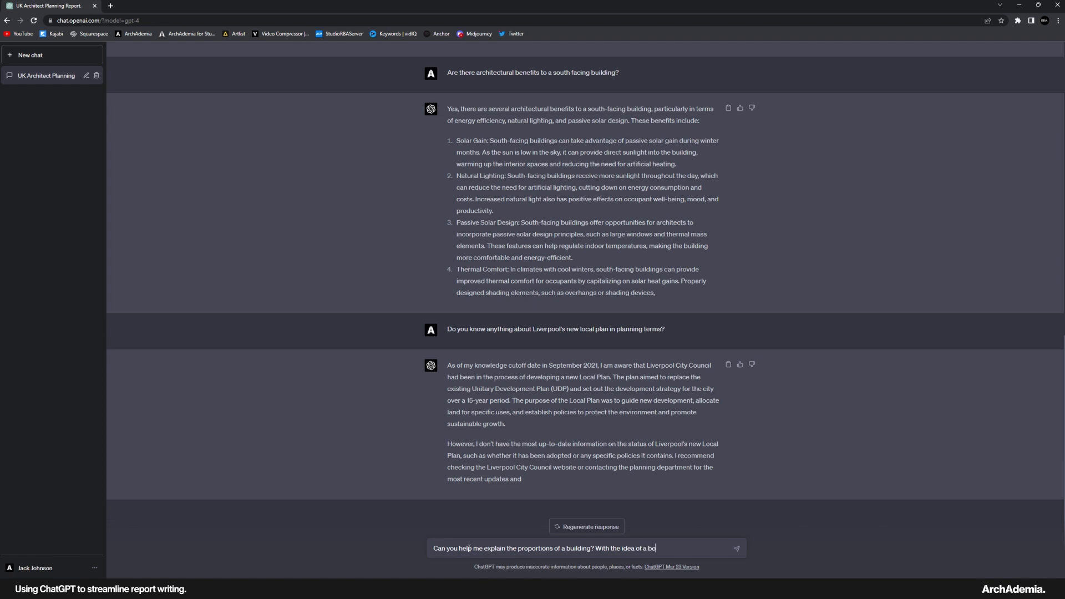
text(ttom, middle and top to)
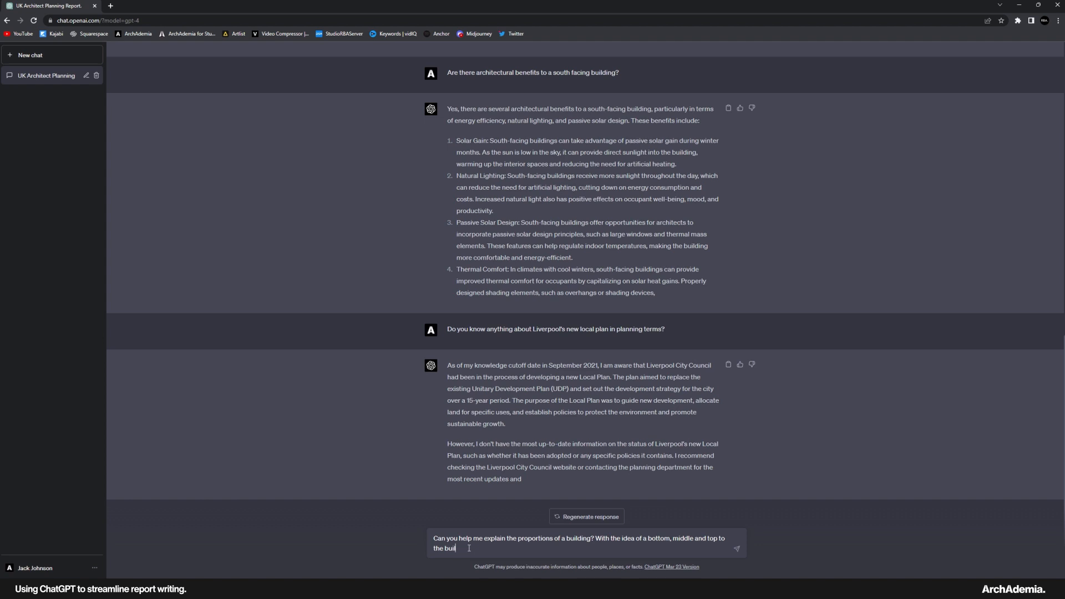
text(ding, where the base is slightly larger)
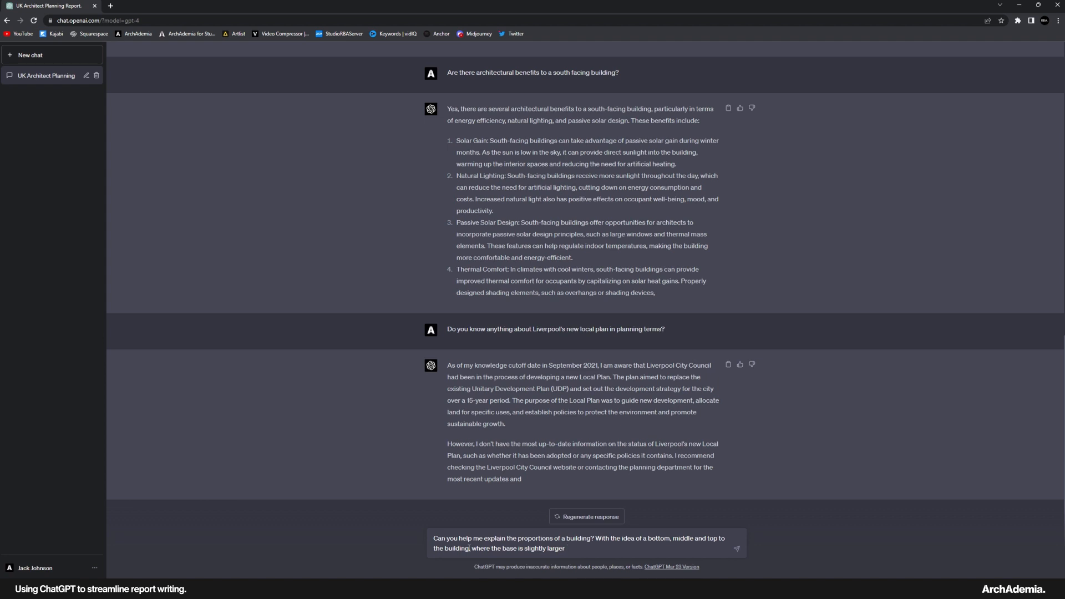
text(, containing)
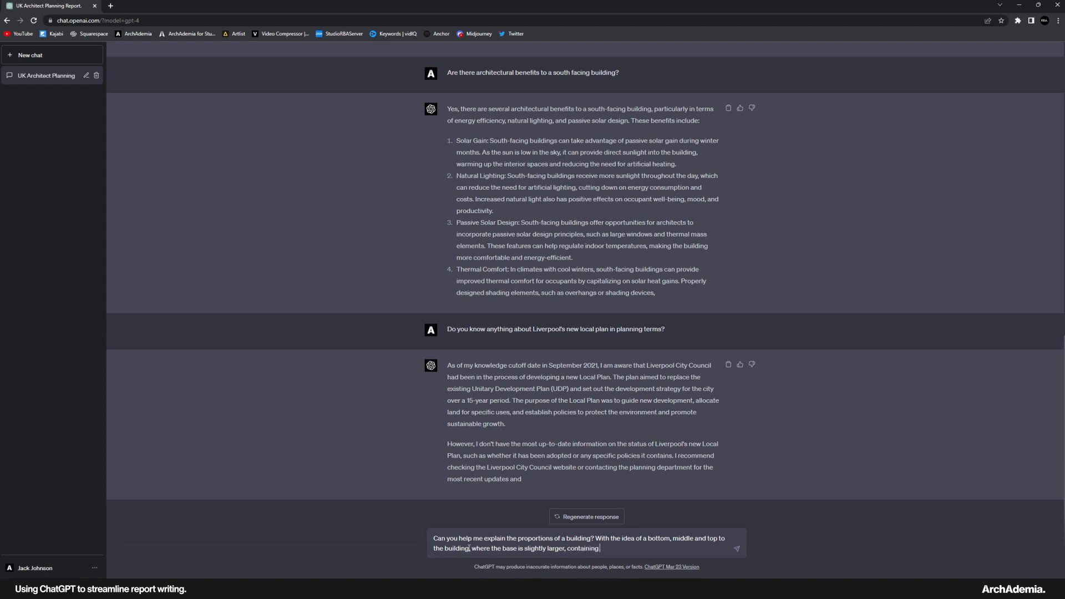
text(chops and cafes et)
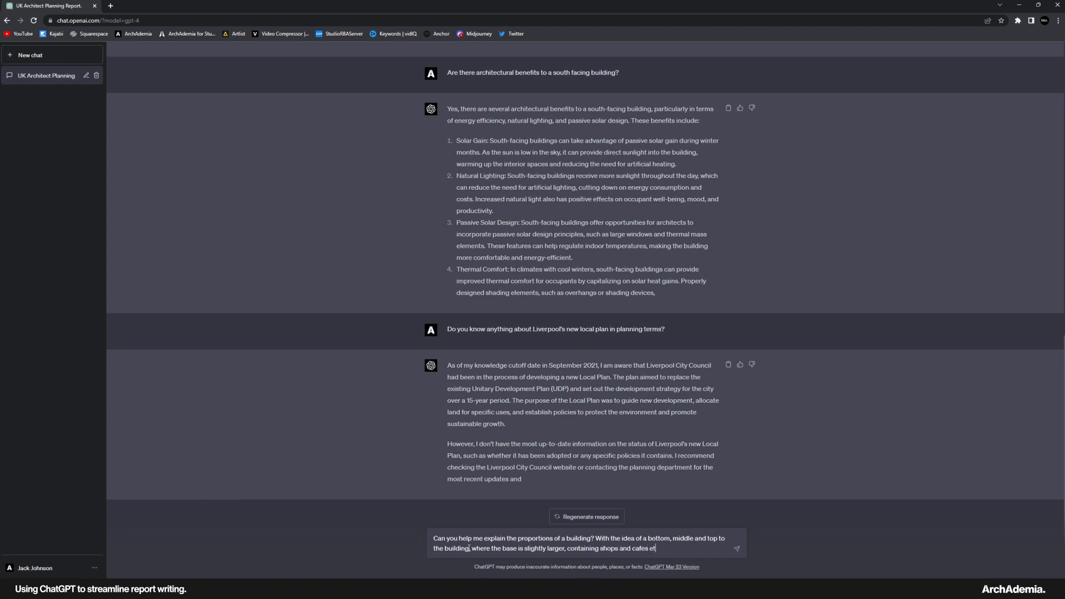
key(Return)
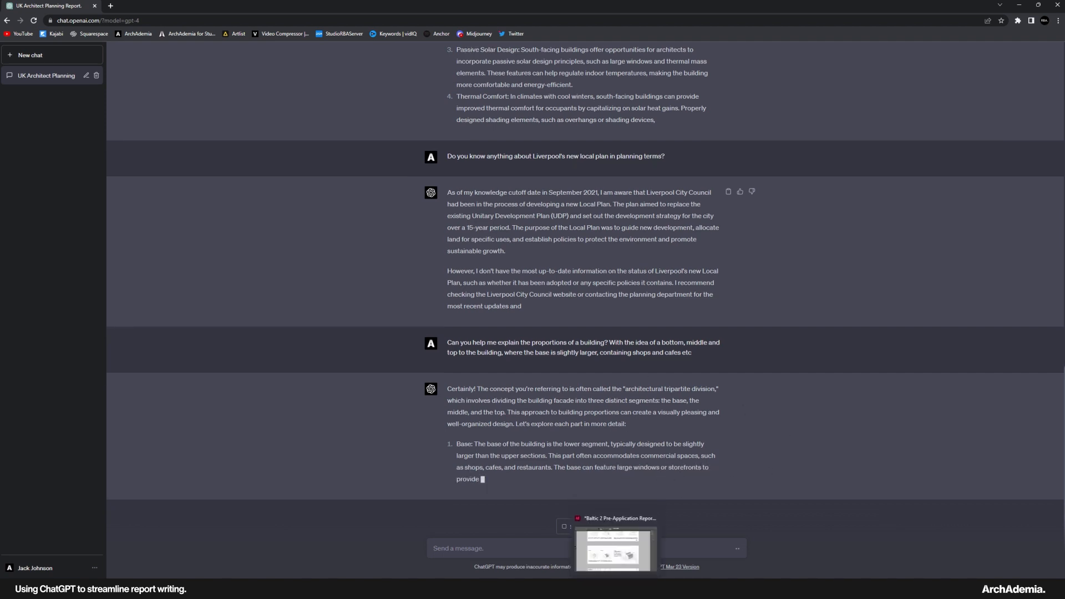
- Return to InDesign and scroll past 6. Layout to the 7. Scale chapter's Urban Scale section
click(614, 550)
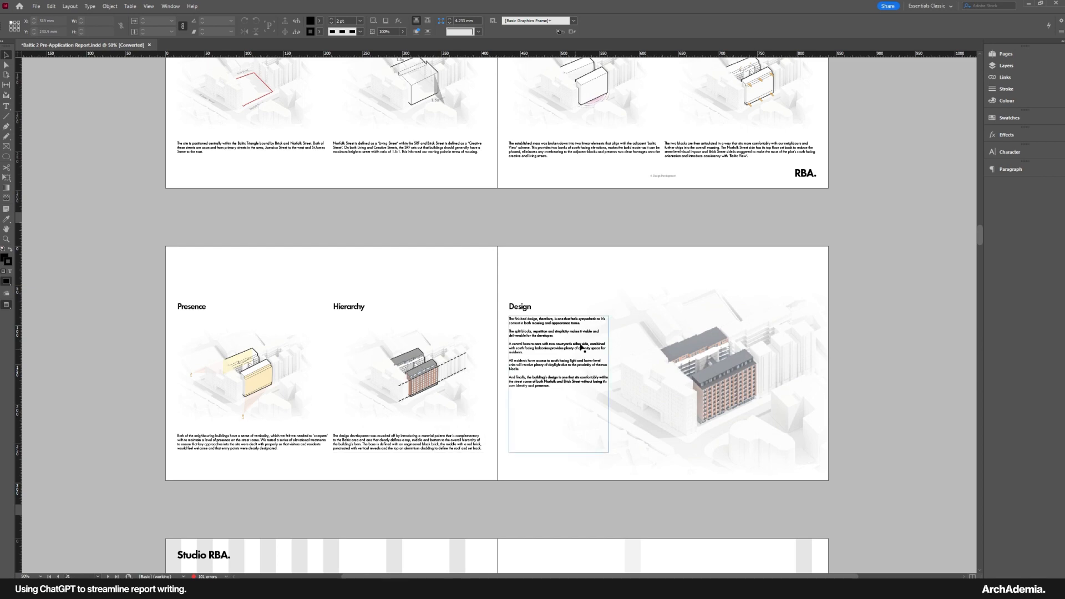
click(412, 374)
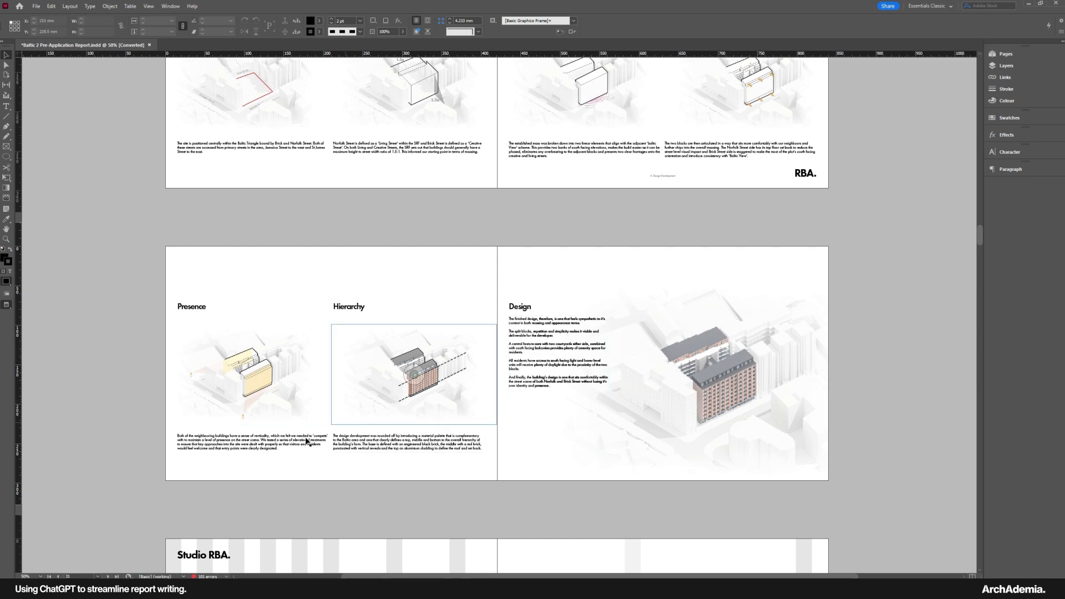
scroll(down, 3)
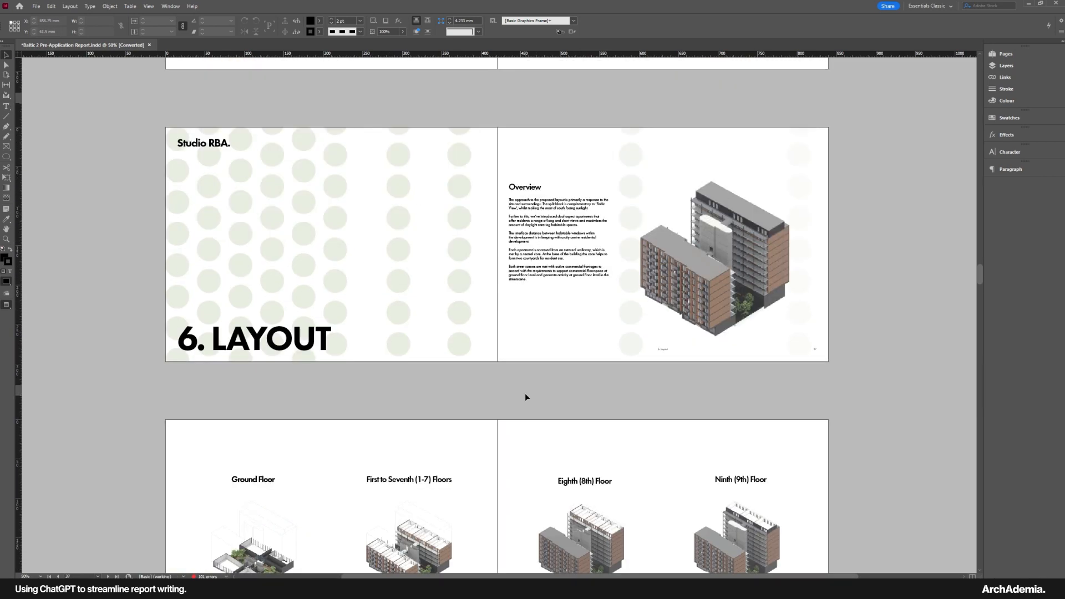
scroll(down, 3)
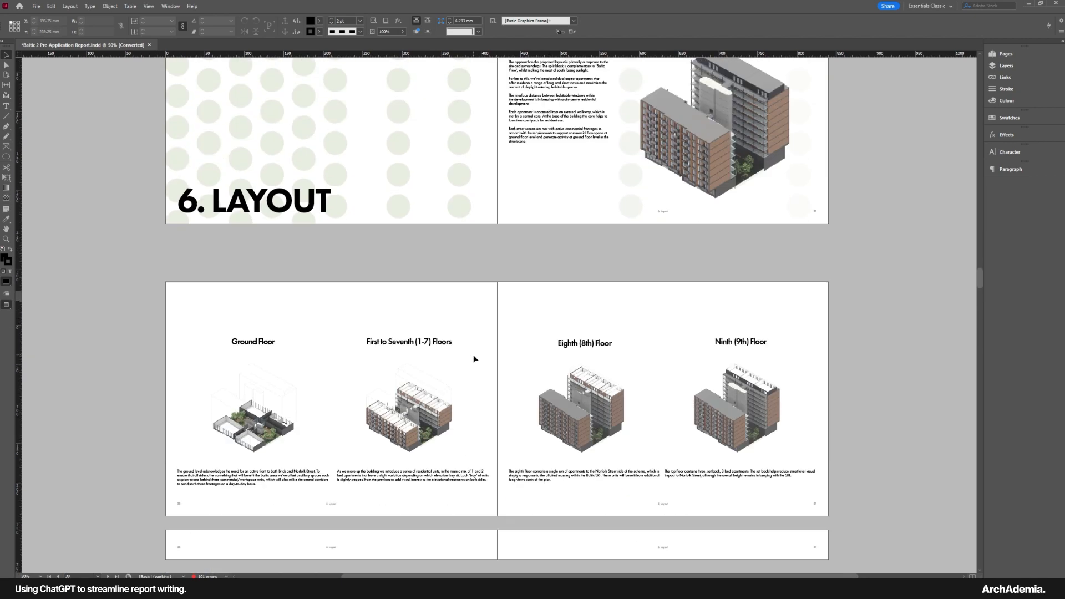
scroll(down, 3)
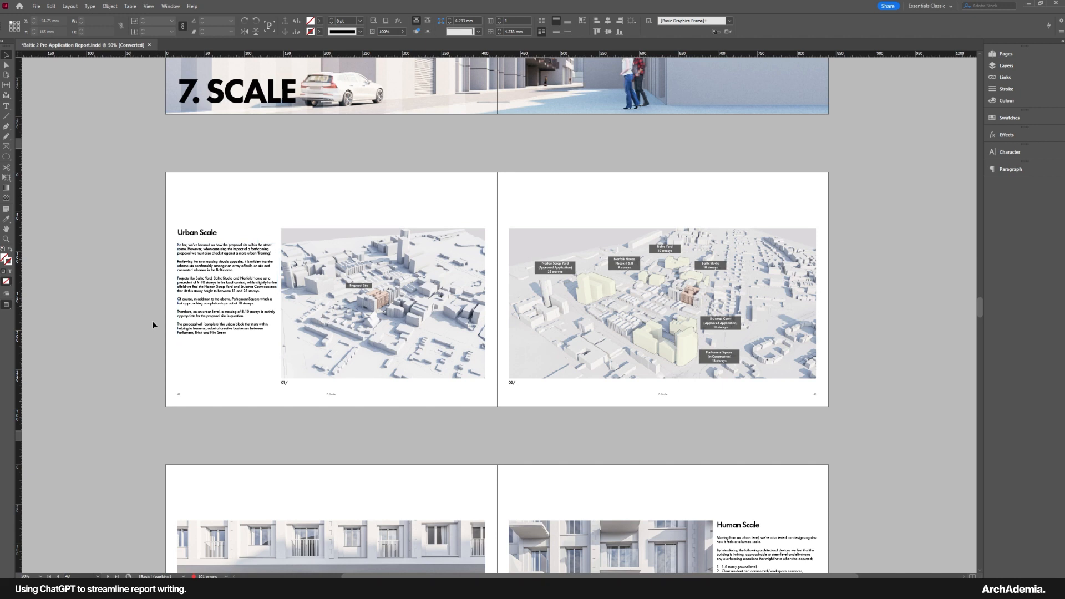
click(202, 325)
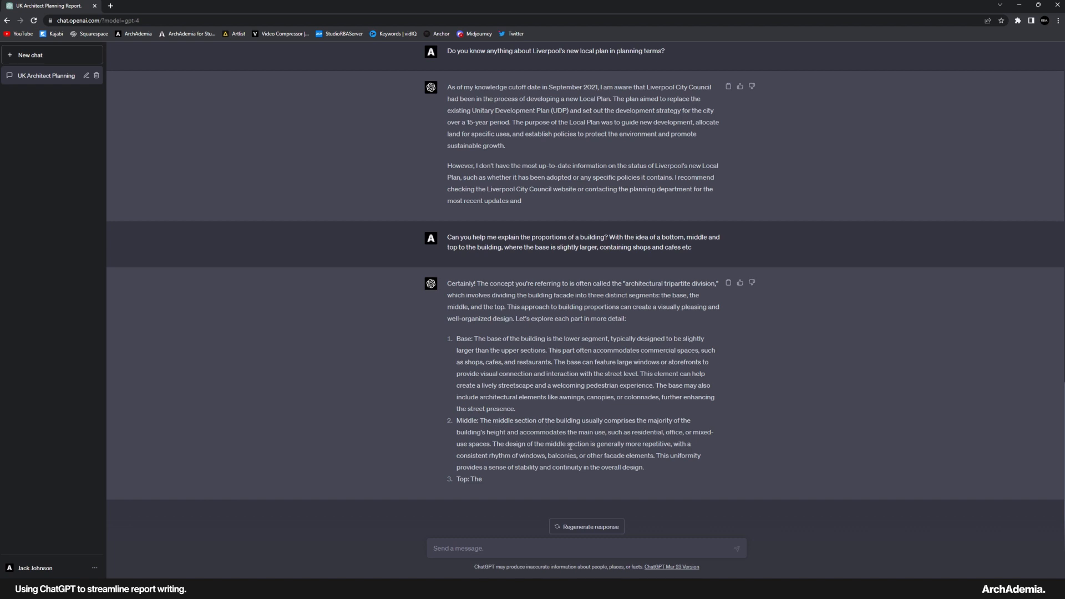
mouse_move(664, 472)
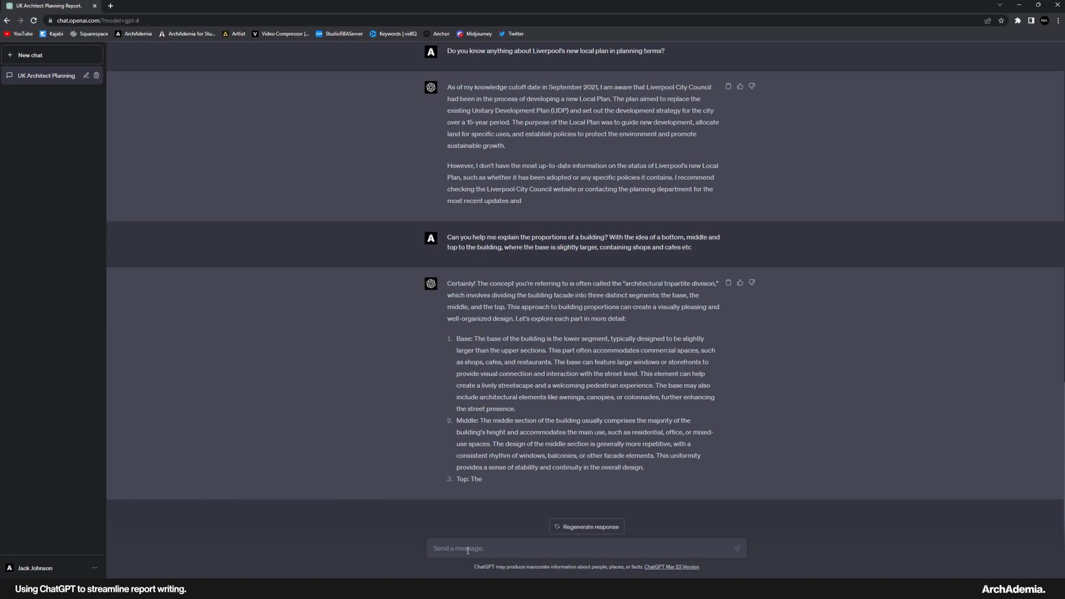
- Send GPT-4 a question asking it to introduce the urban design chapter by explaining what constitutes good urban design
text(Finally, one more)
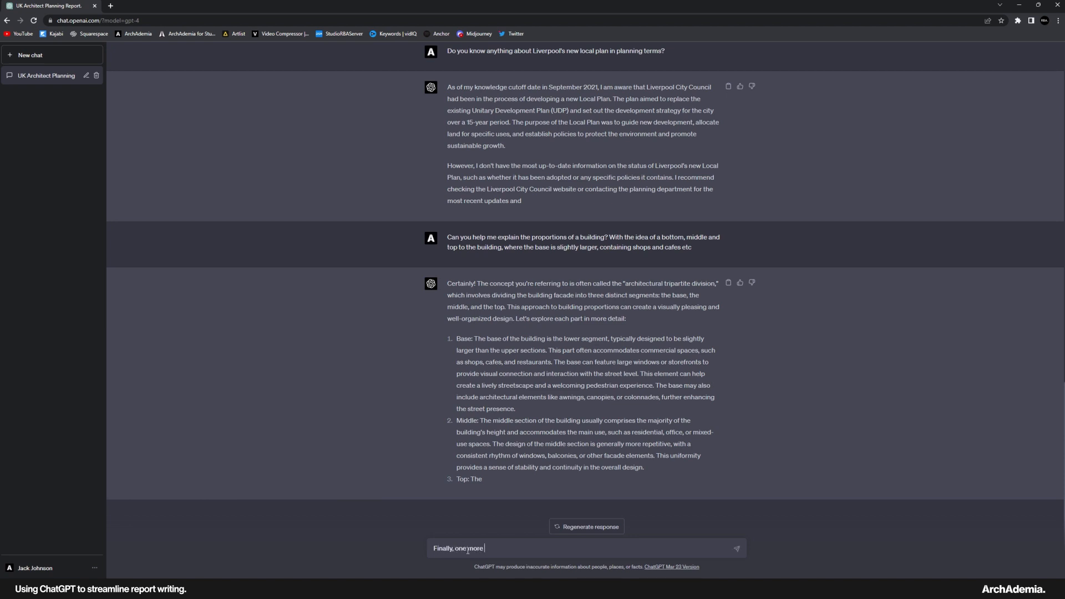
text(question, i hav)
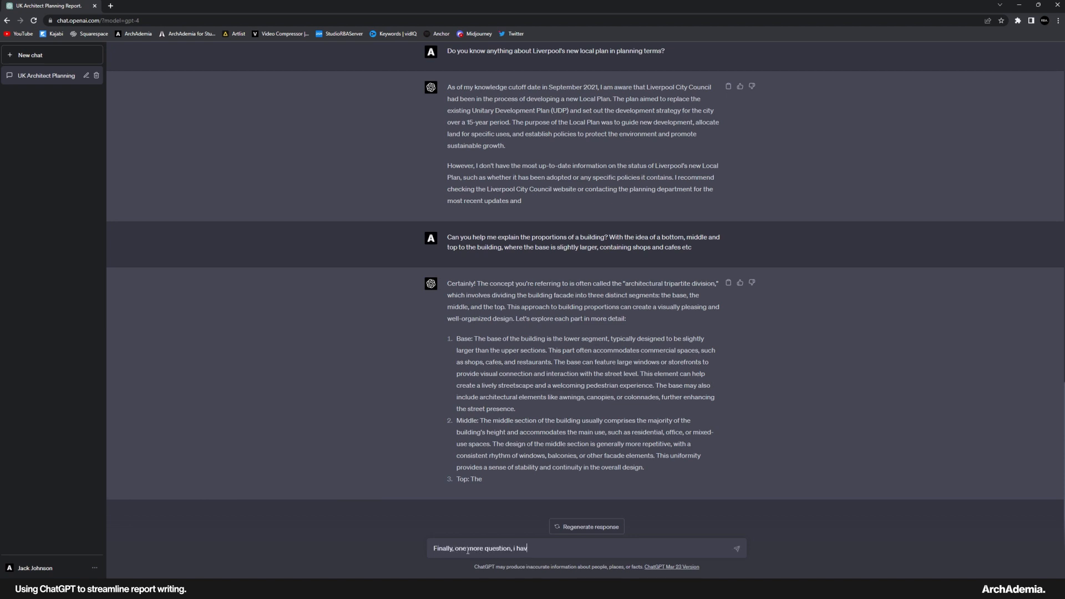
key(Backspace)
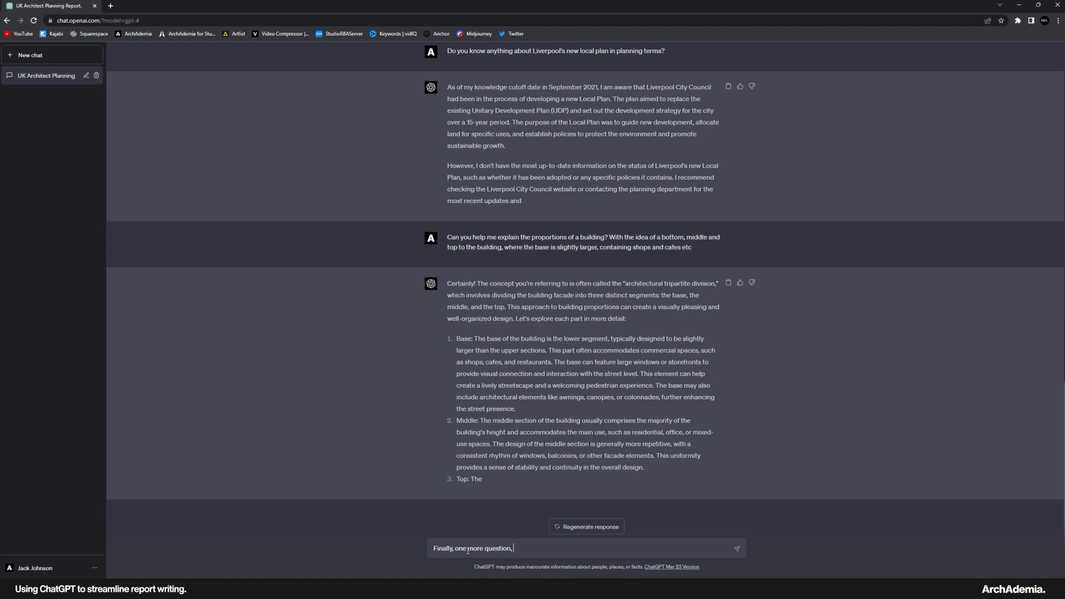
text(I have a chap)
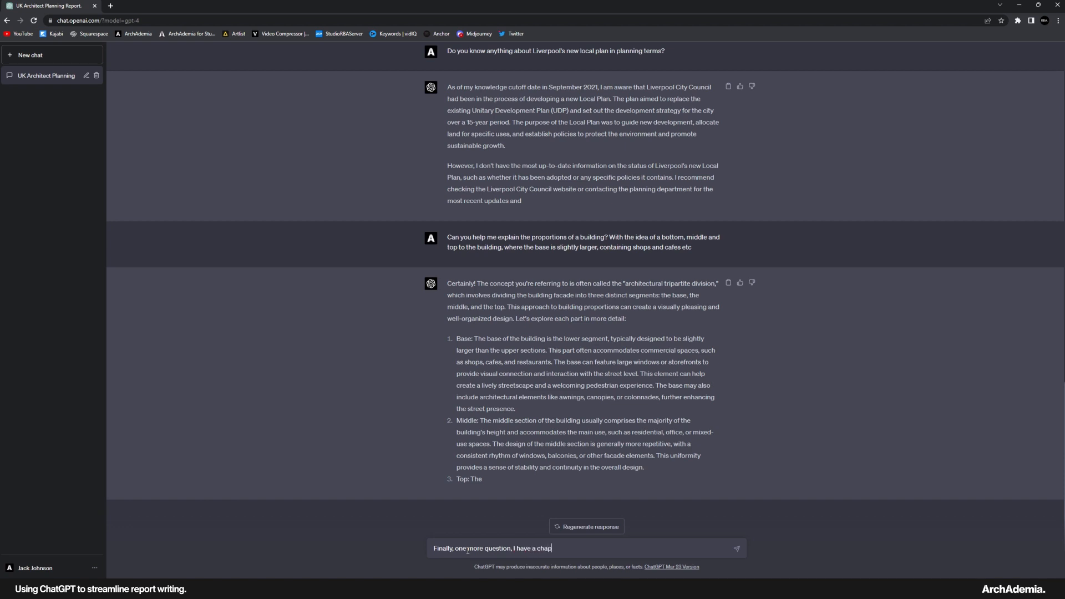
text(ter on urban design. Can yo)
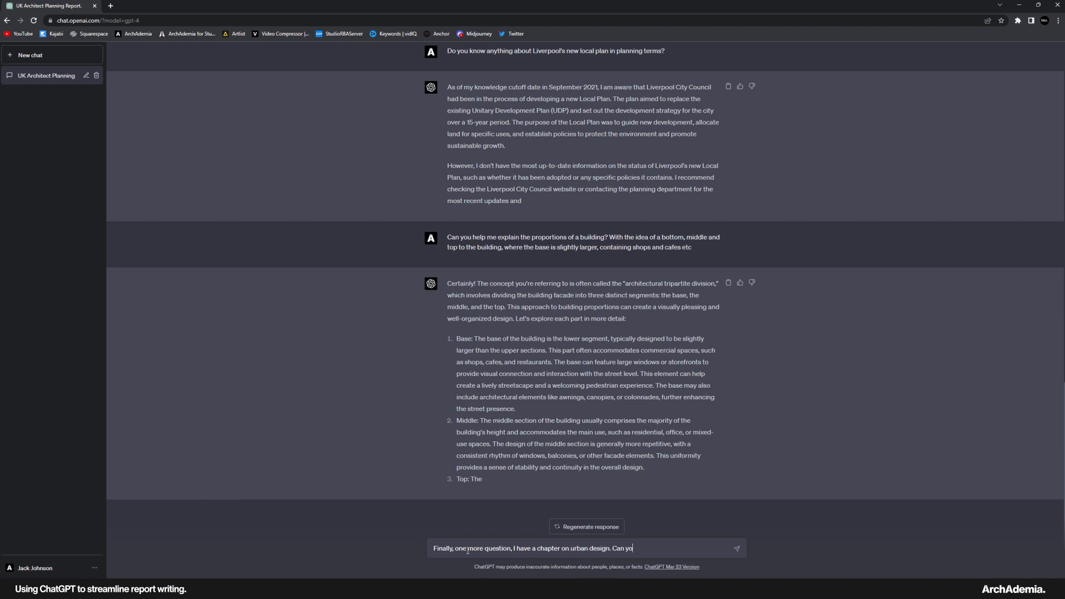
text(u help me introd)
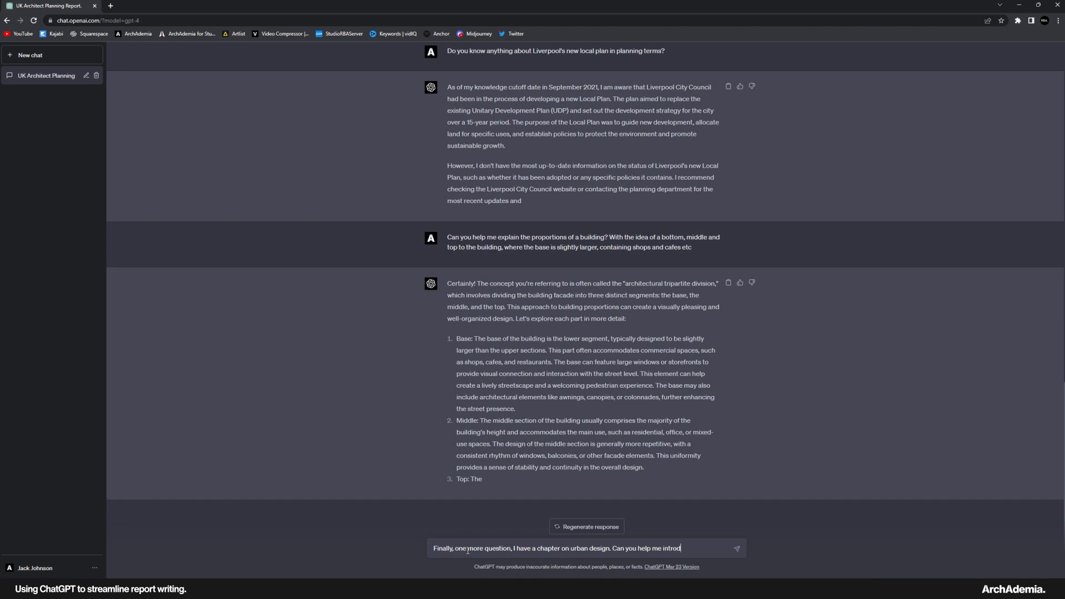
text(introduce it by explaining)
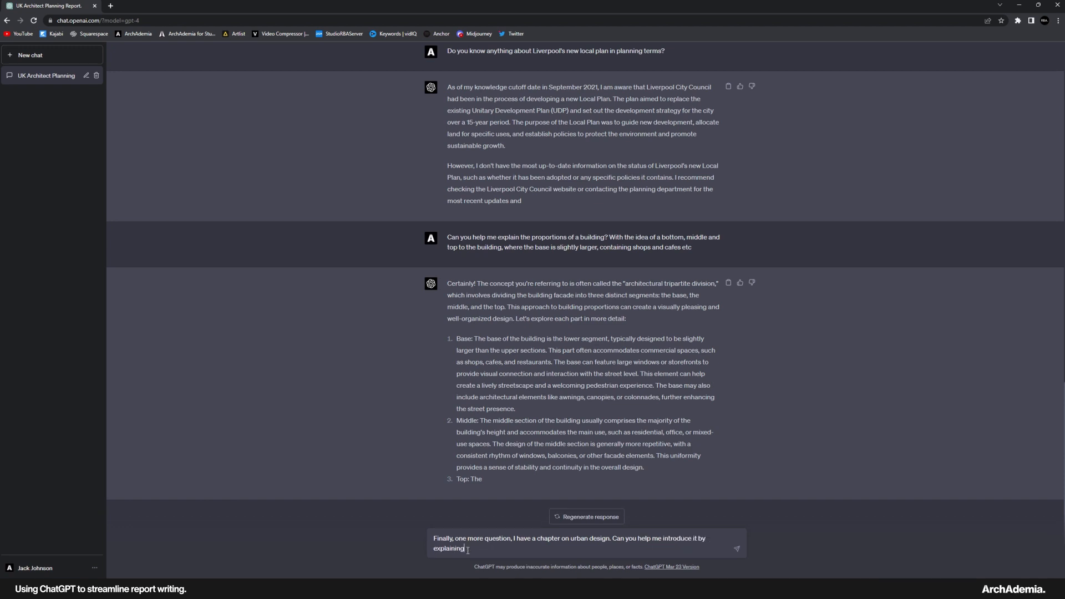
text(what constitu)
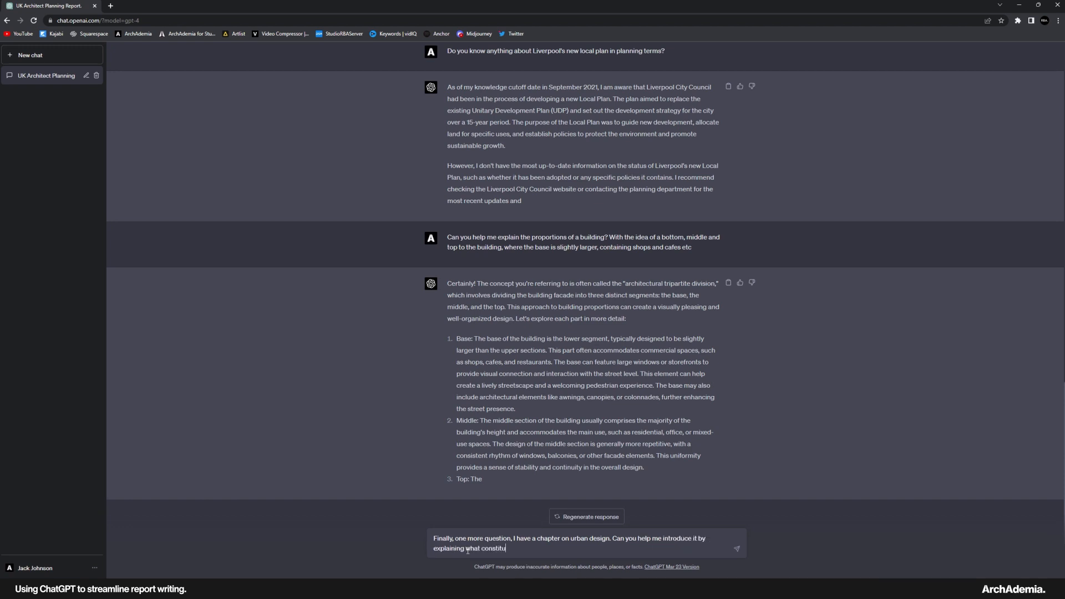
text(tes good urban design in the realm of architec)
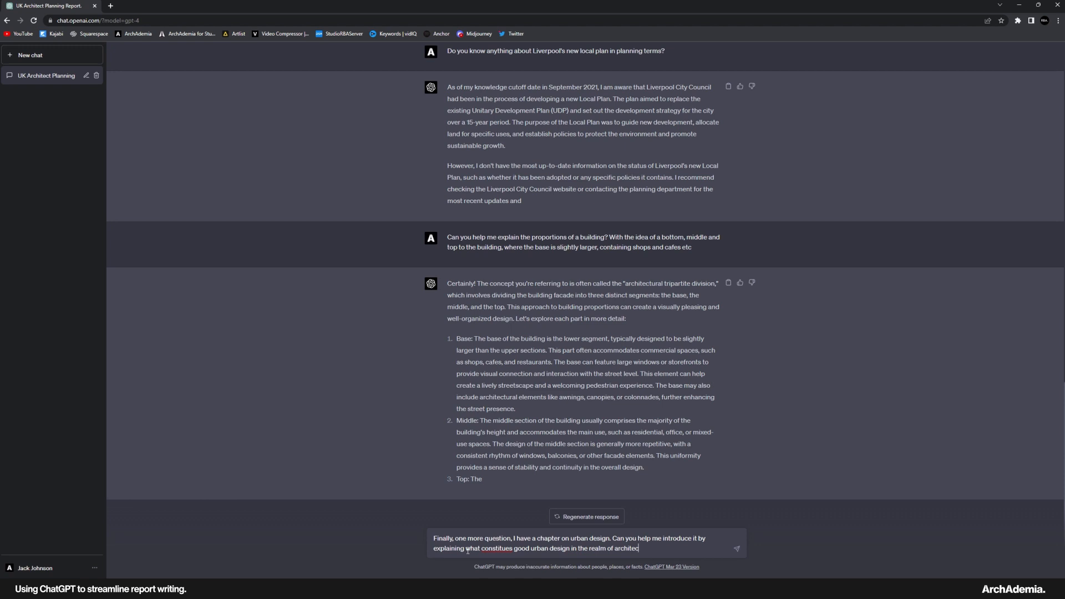
text(ure?)
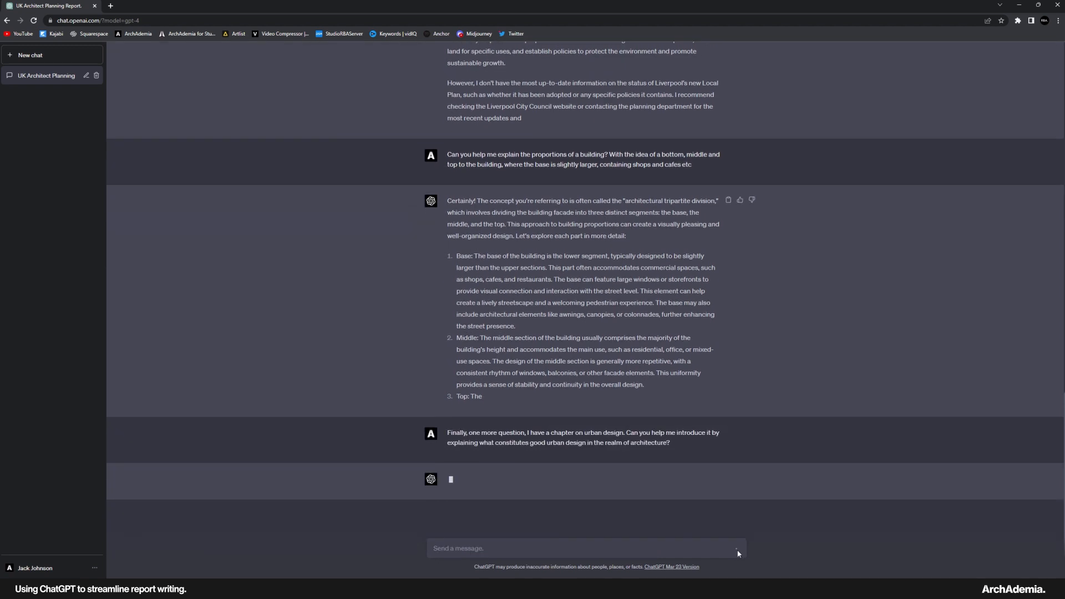
mouse_move(683, 522)
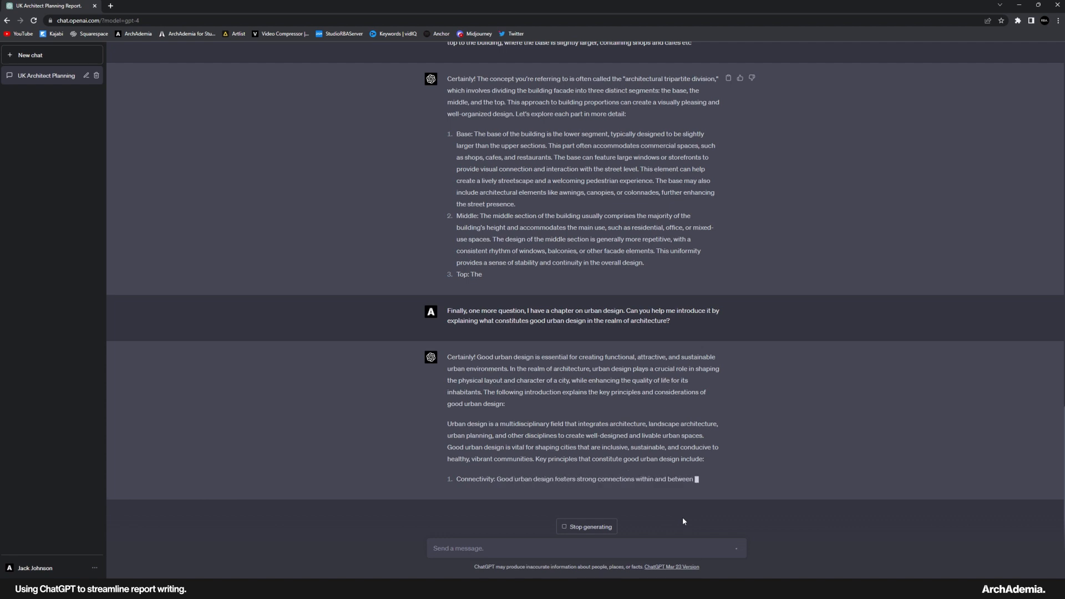
- Scroll to the report's Human Scale spread in InDesign and select its heading frame
scroll(up, 3)
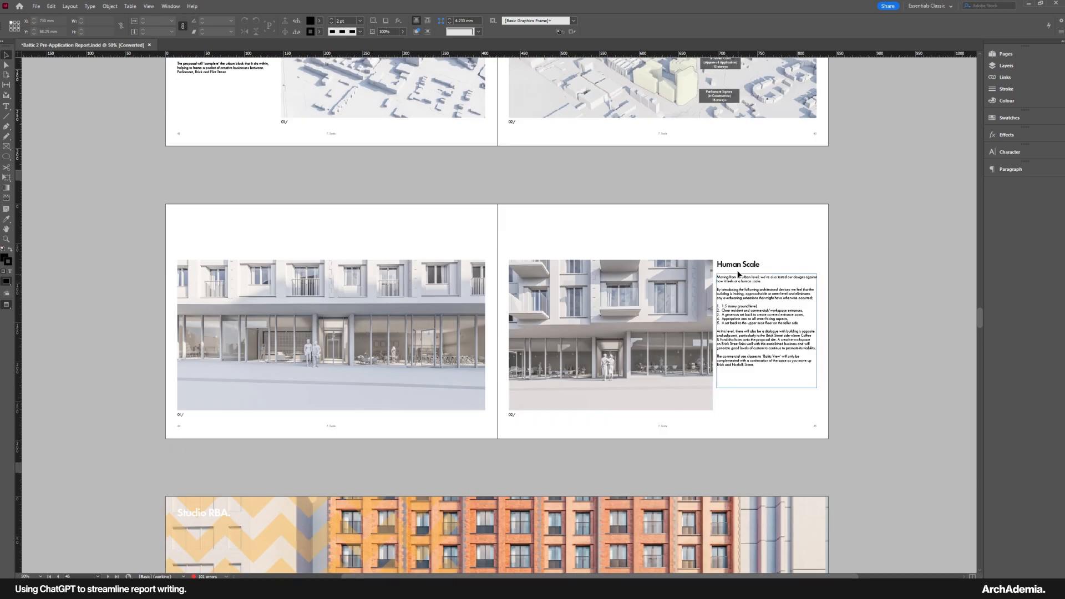
click(767, 264)
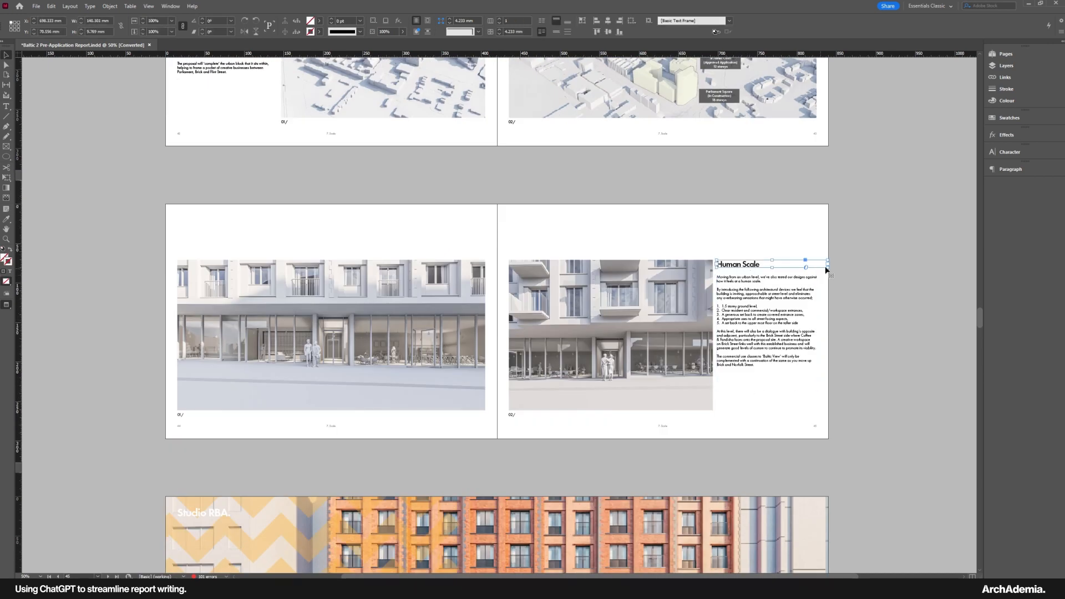